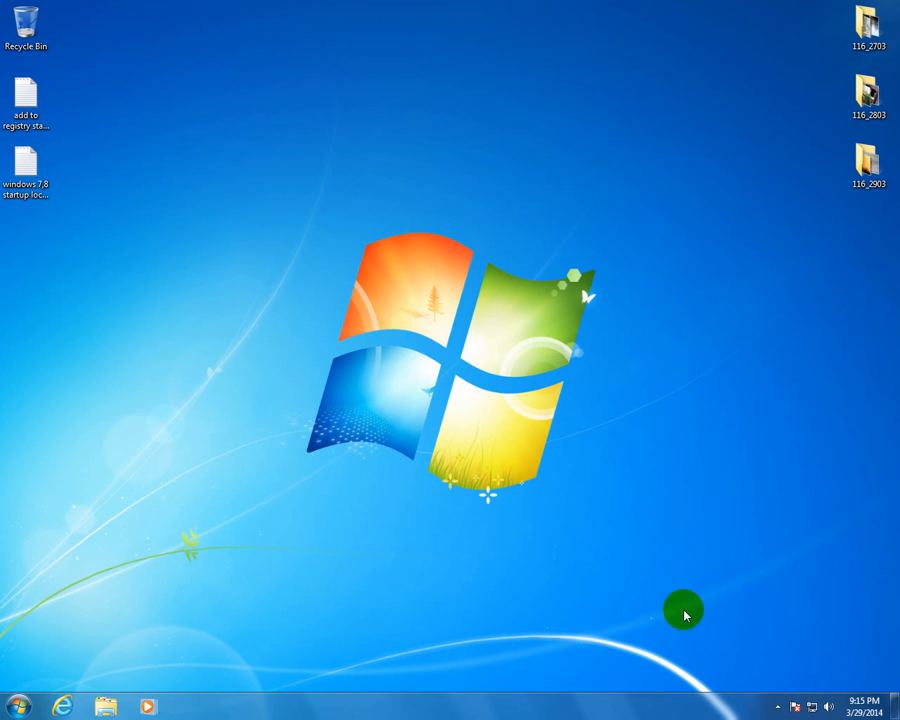
mouse_move(732, 710)
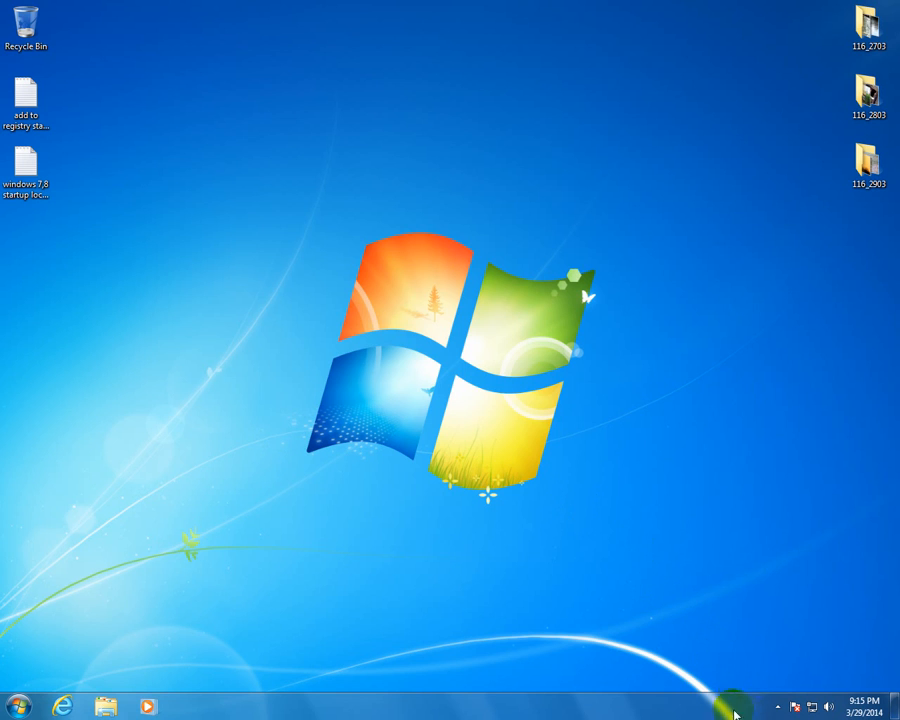
mouse_move(536, 656)
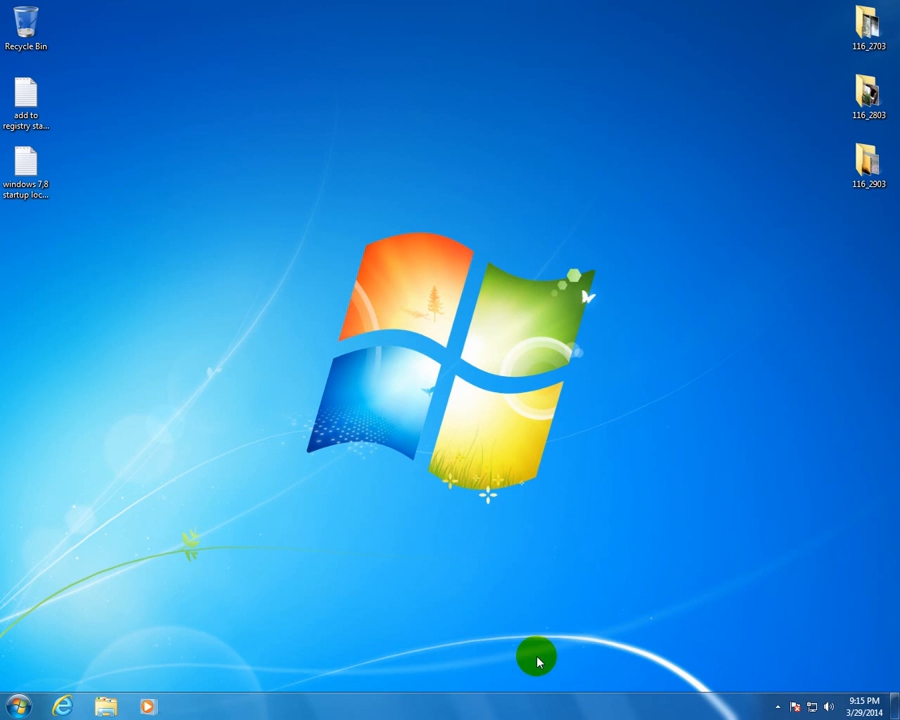
mouse_move(744, 712)
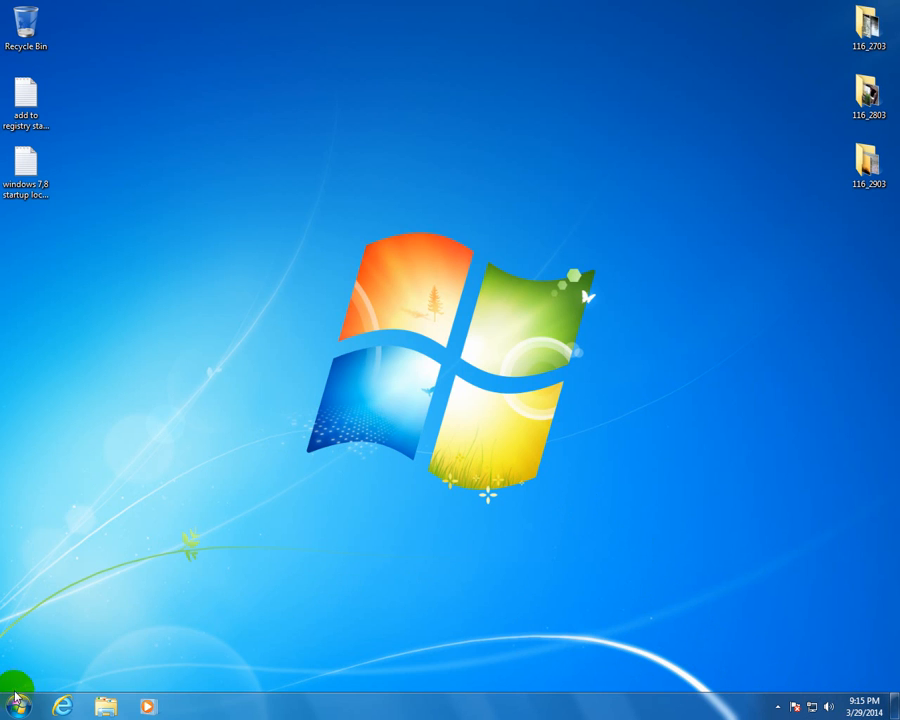
Reach Region and Language from the Start menu's Control Panel and show its Keyboards and Languages settings
click(16, 706)
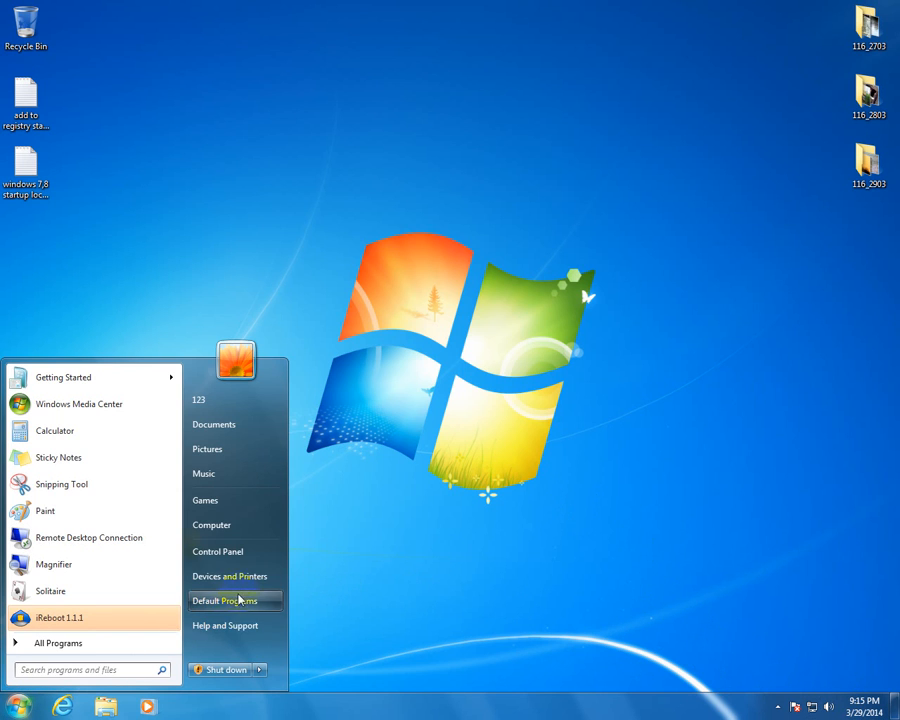
mouse_move(216, 552)
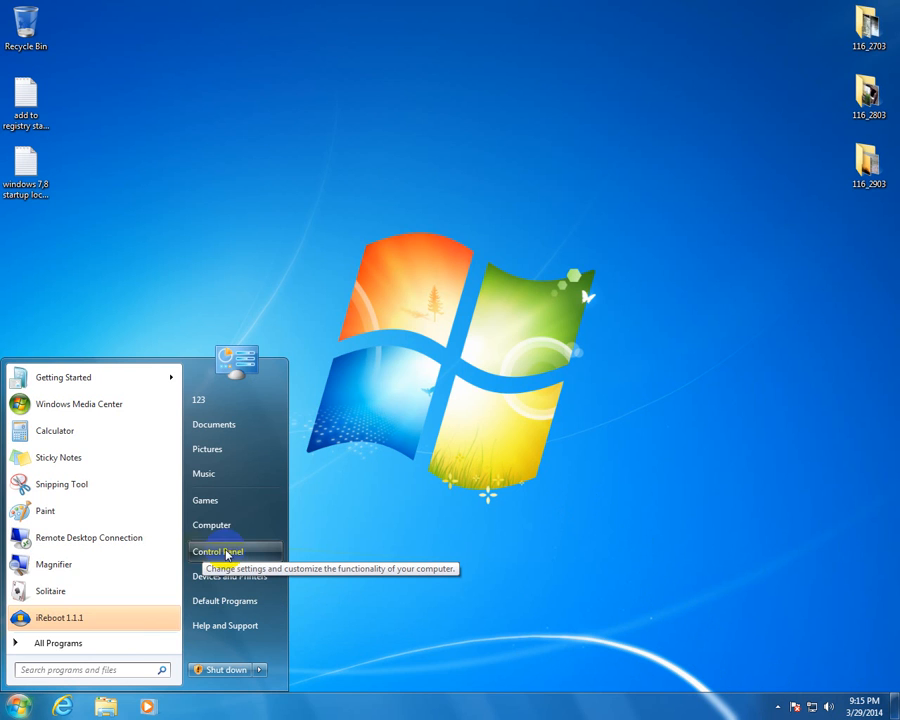
click(216, 552)
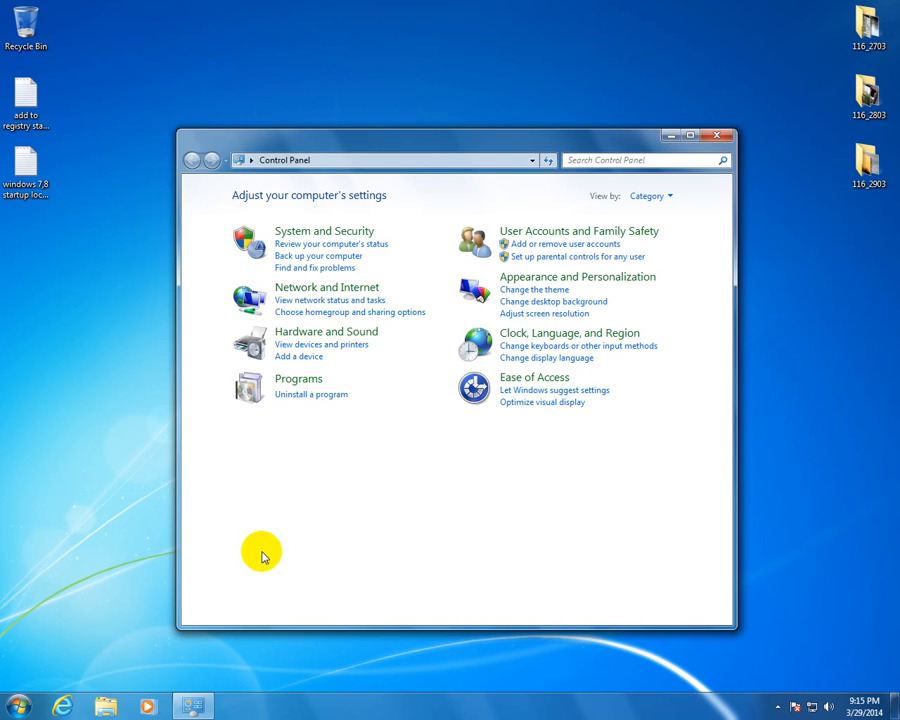
mouse_move(568, 332)
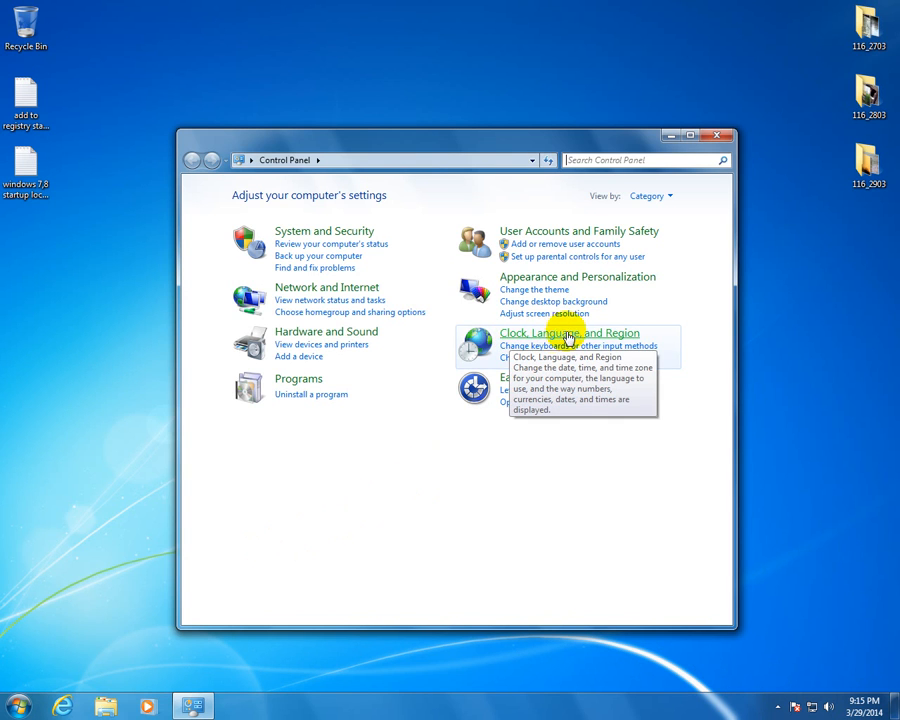
mouse_move(590, 344)
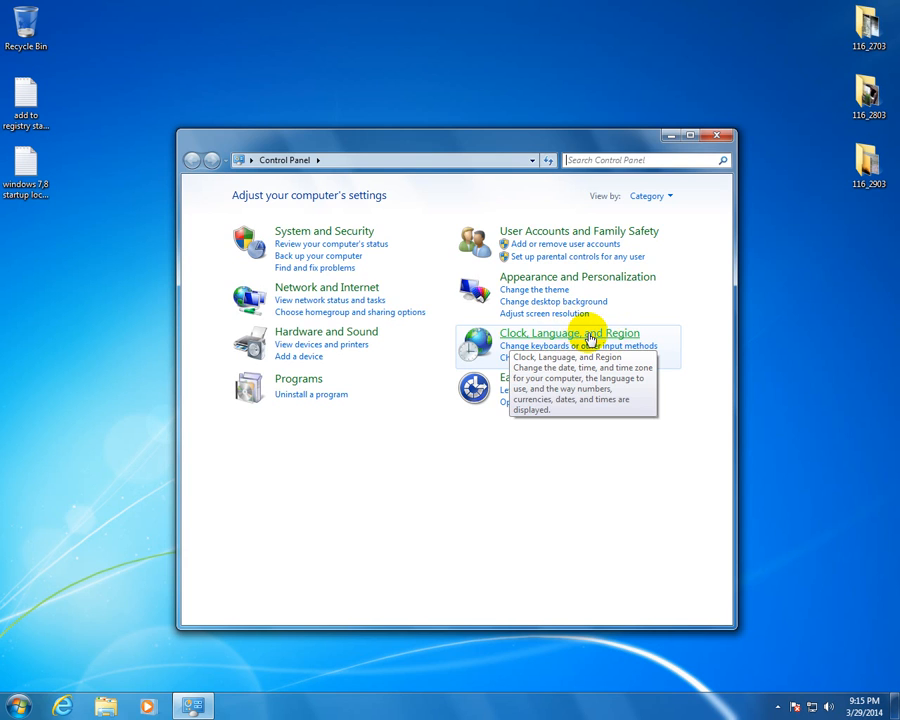
click(568, 332)
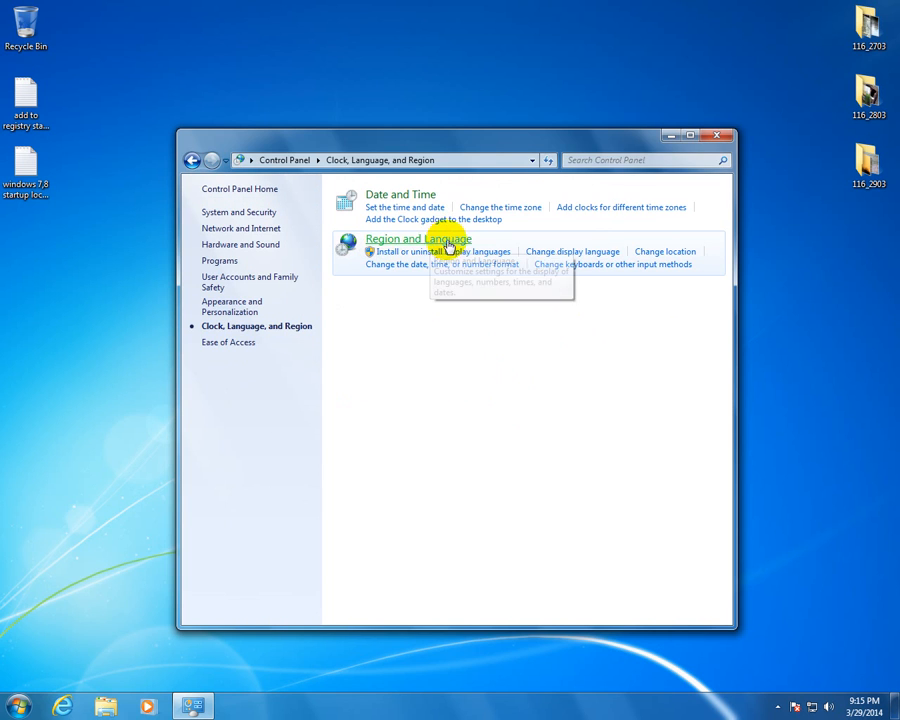
click(416, 238)
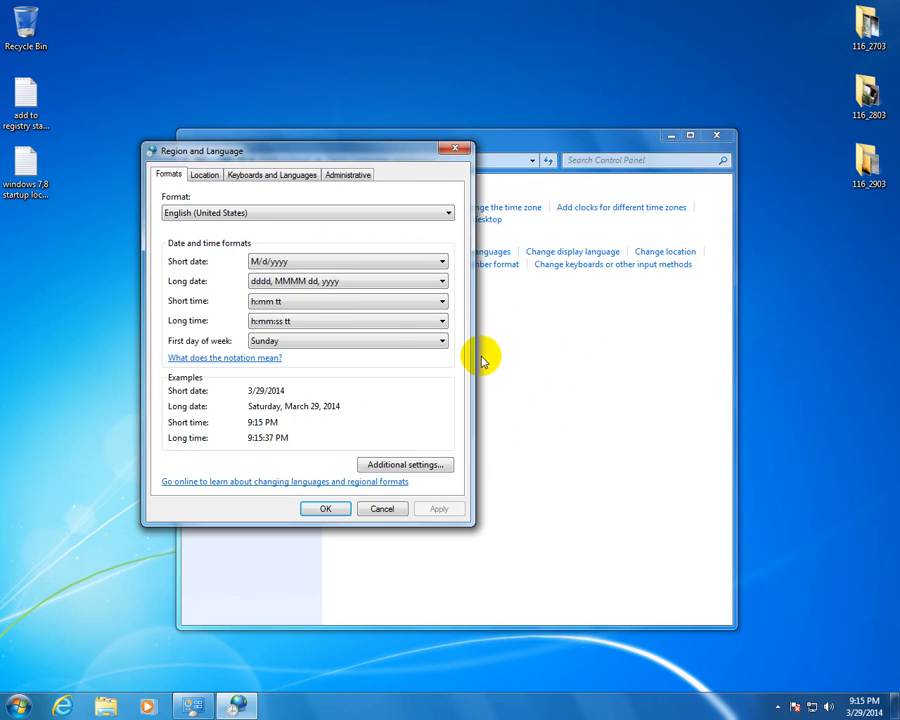
mouse_move(296, 176)
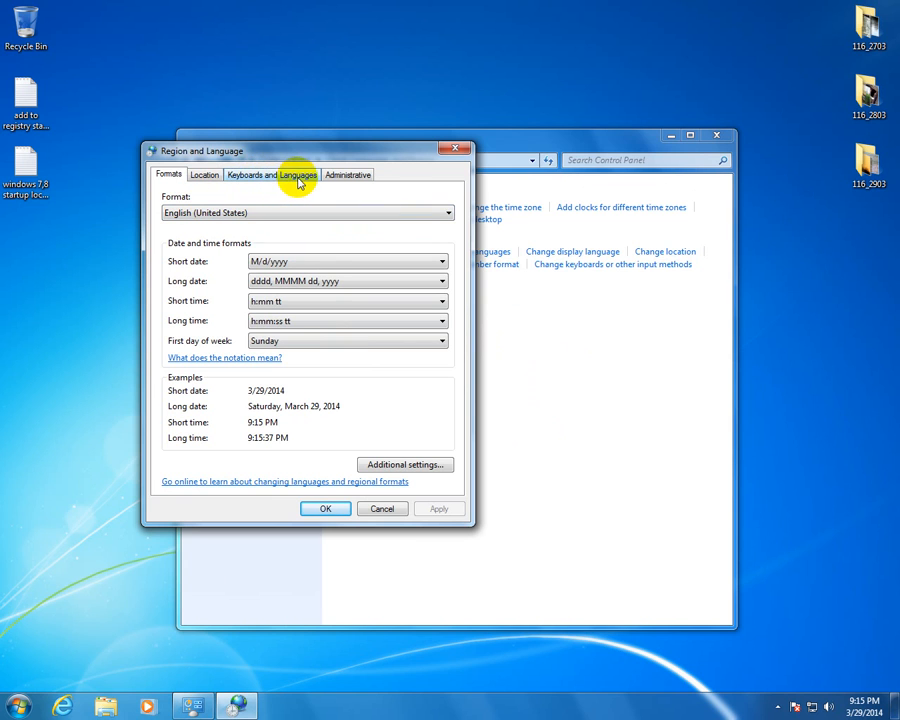
click(272, 174)
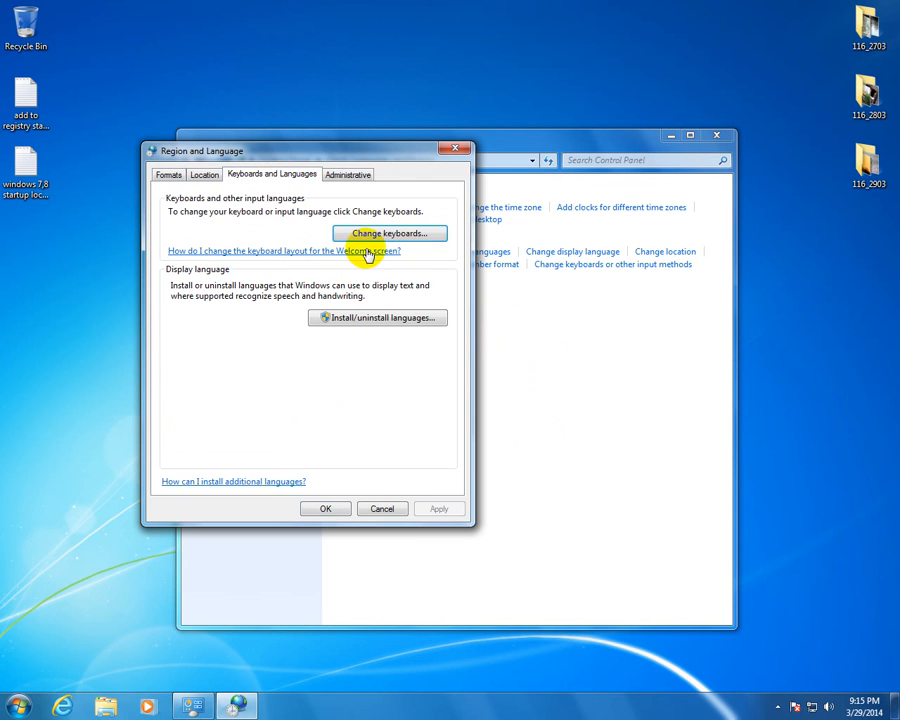
mouse_move(444, 232)
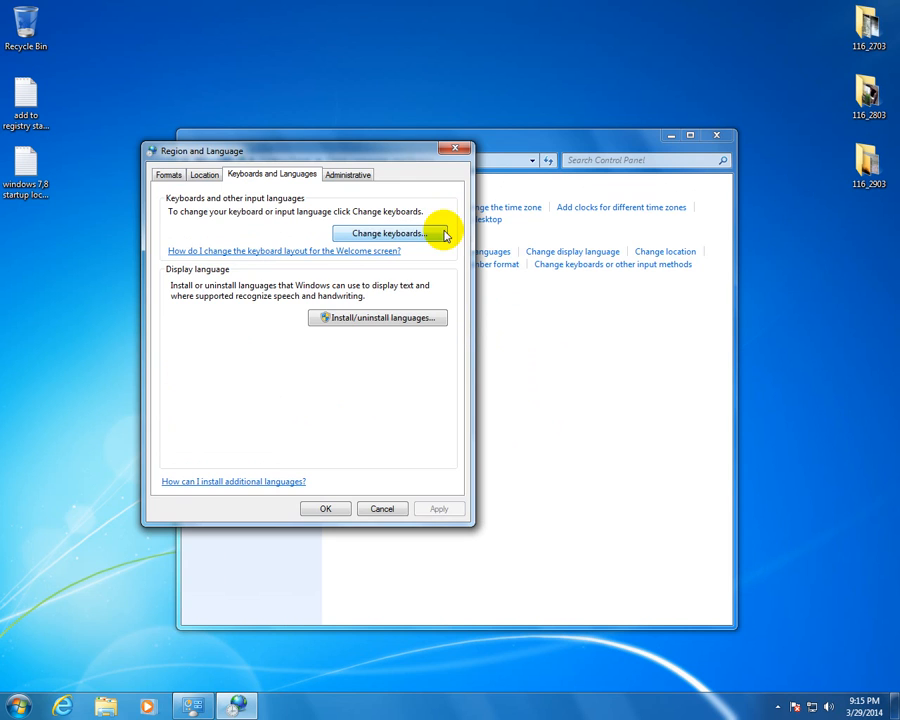
Add Arabic (Egypt) with the Arabic (101) keyboard as an installed input language and apply
click(382, 232)
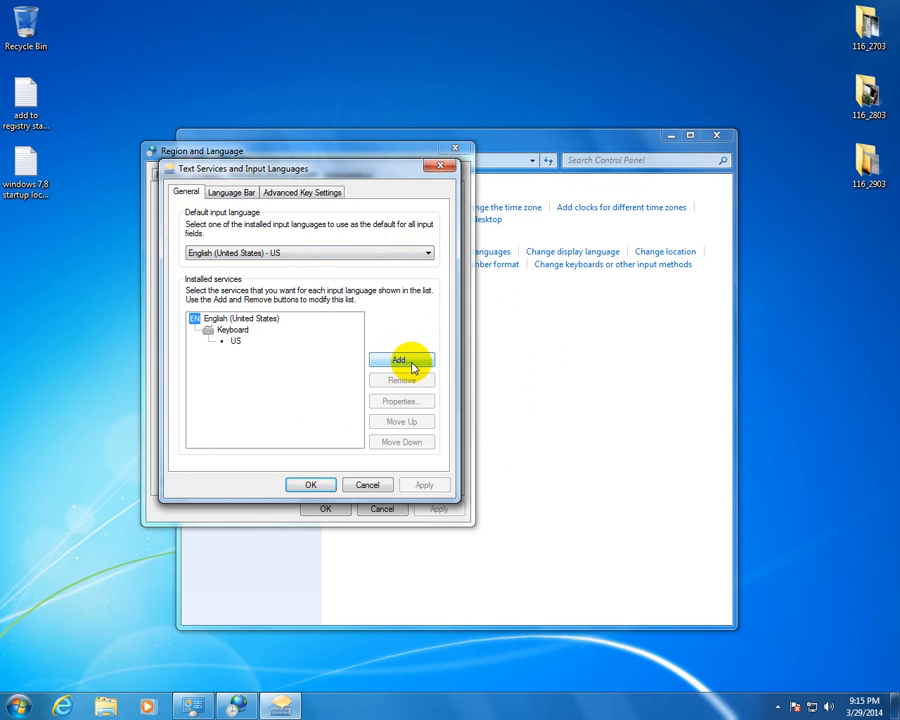
click(400, 360)
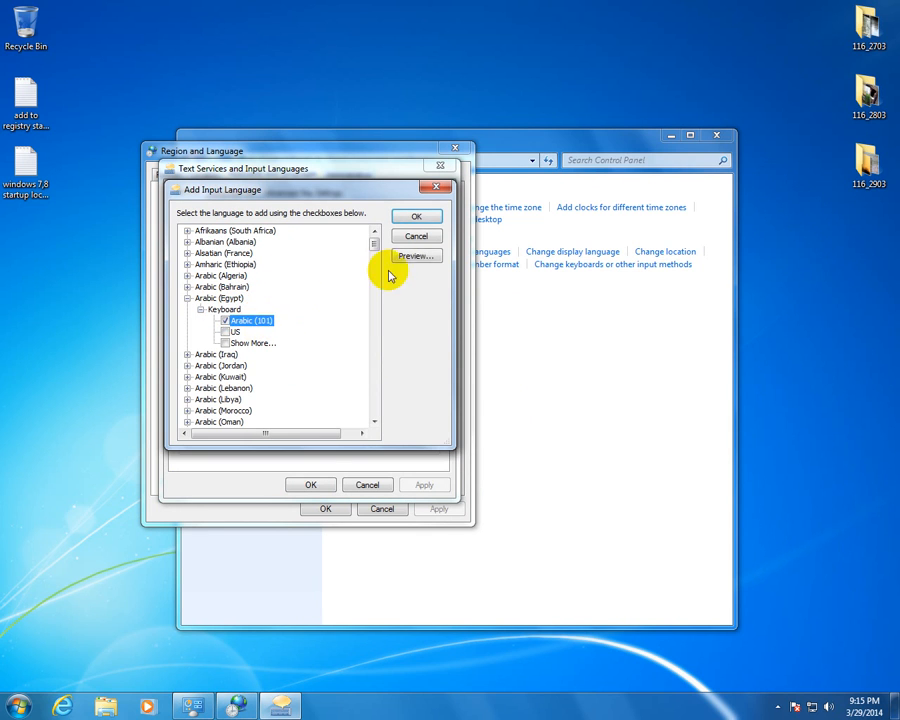
mouse_move(310, 290)
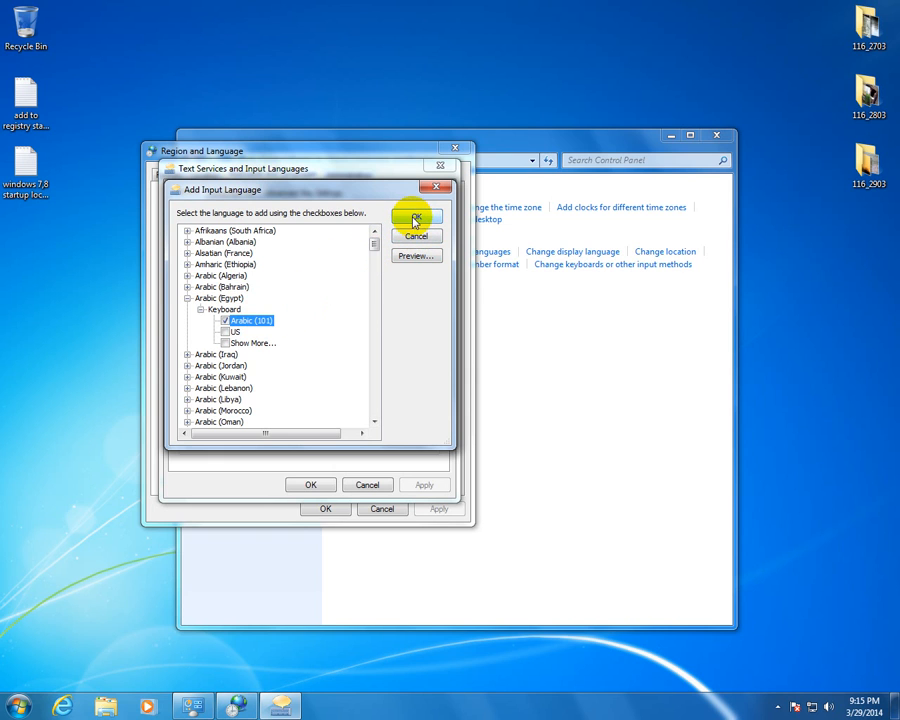
click(416, 218)
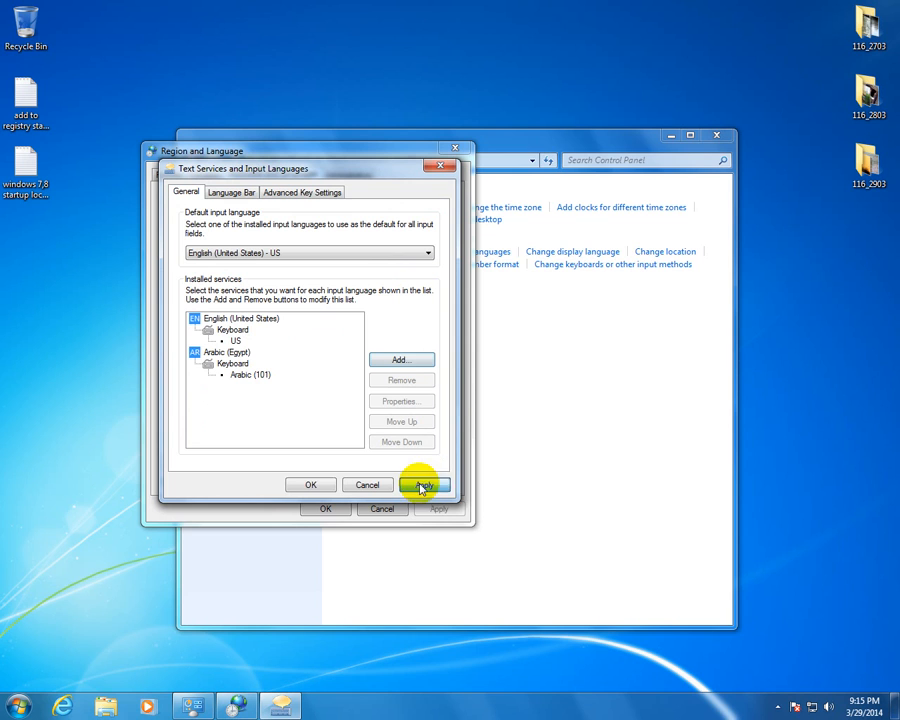
click(424, 486)
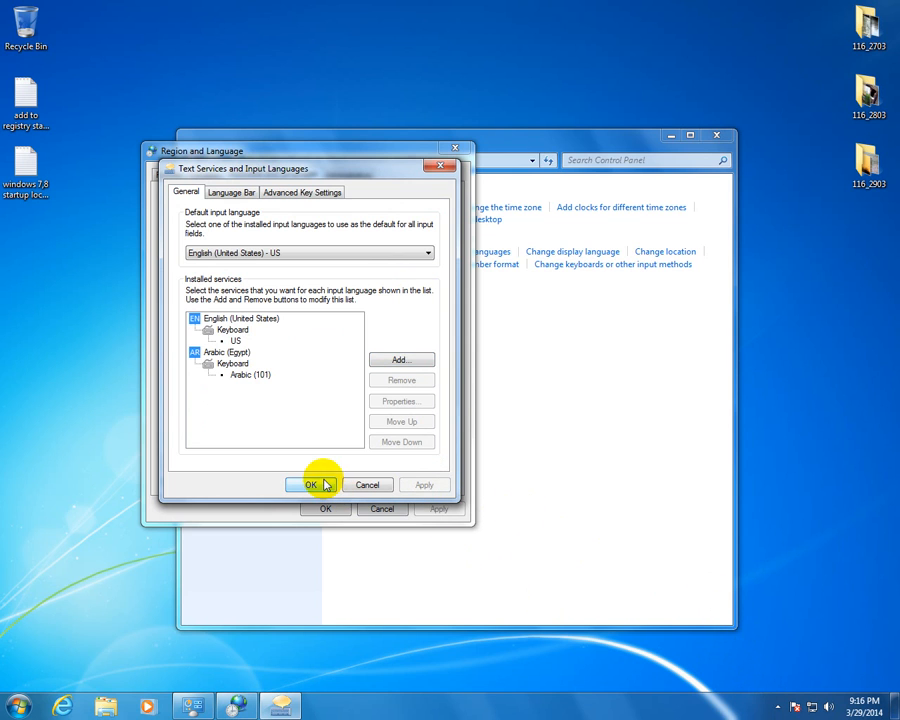
Set the language bar to Docked in the taskbar and apply the change
click(230, 192)
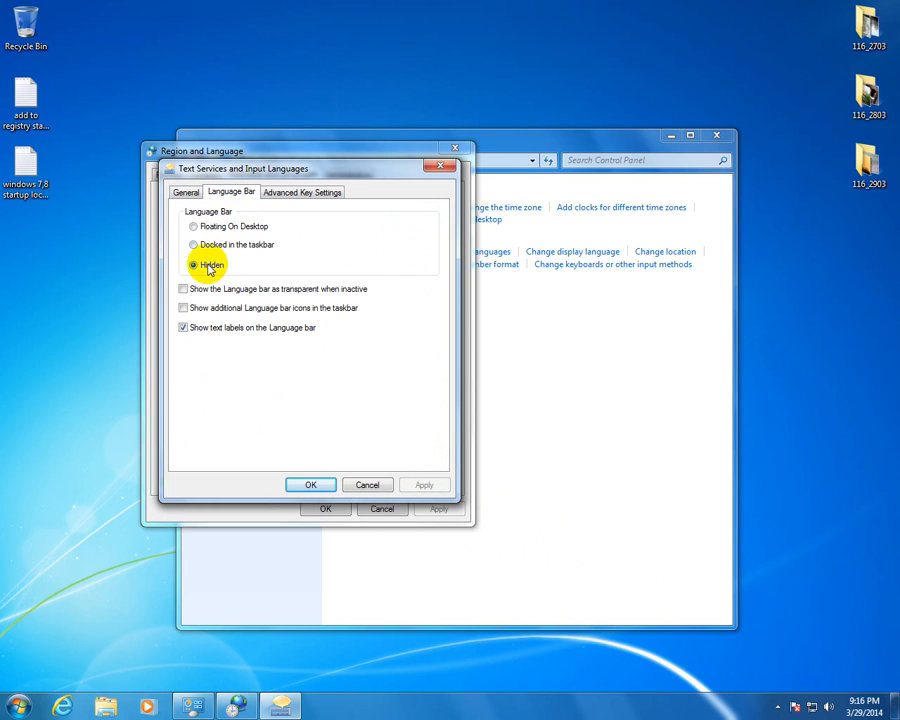
click(192, 244)
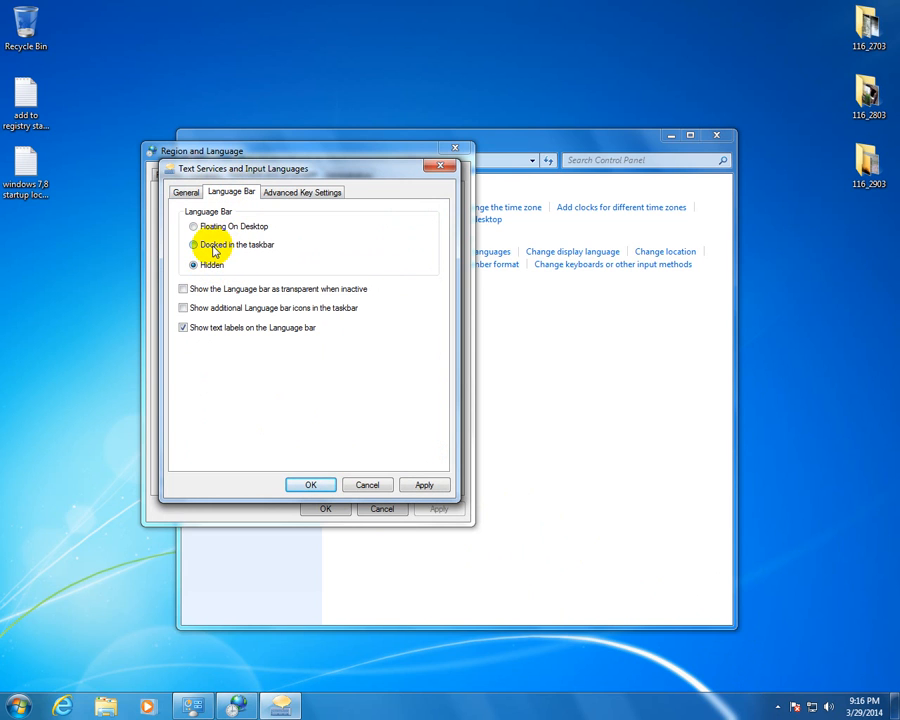
click(192, 244)
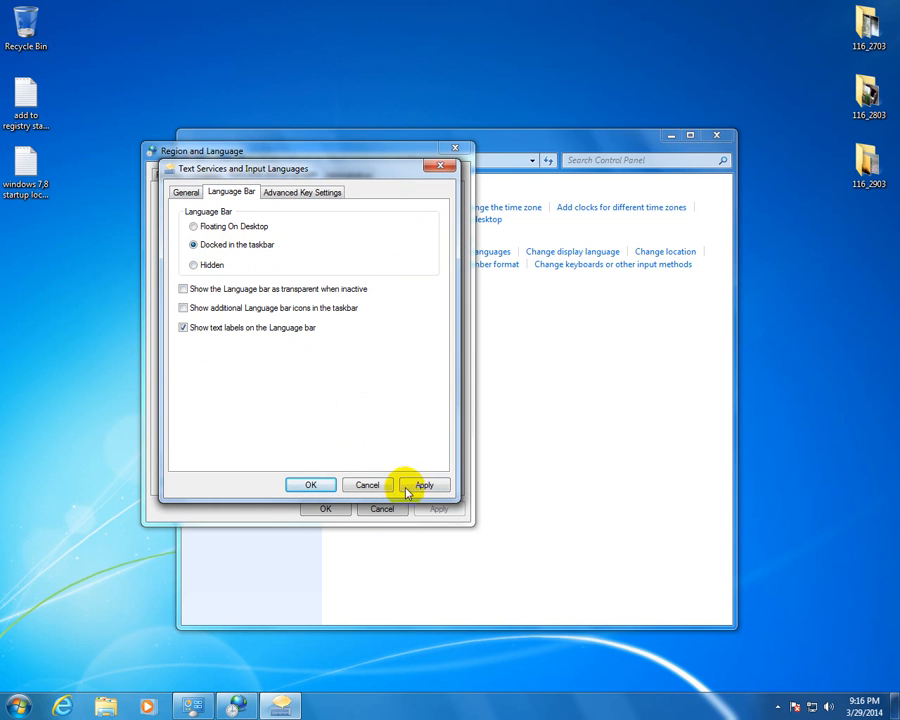
click(424, 486)
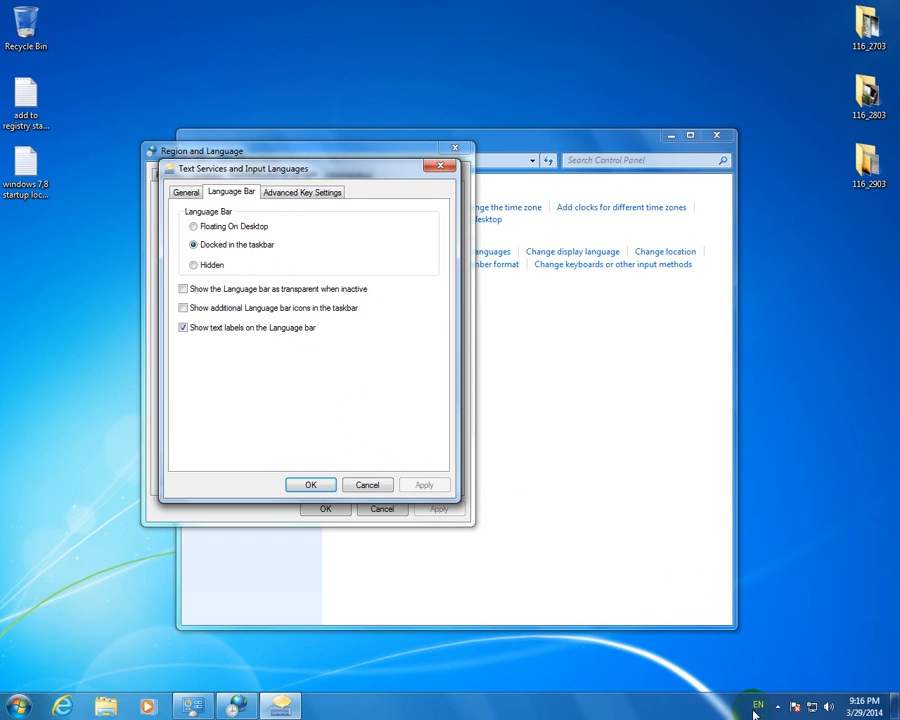
Check the taskbar language list shows English and Arabic (Egypt), then close Text Services with OK
click(758, 708)
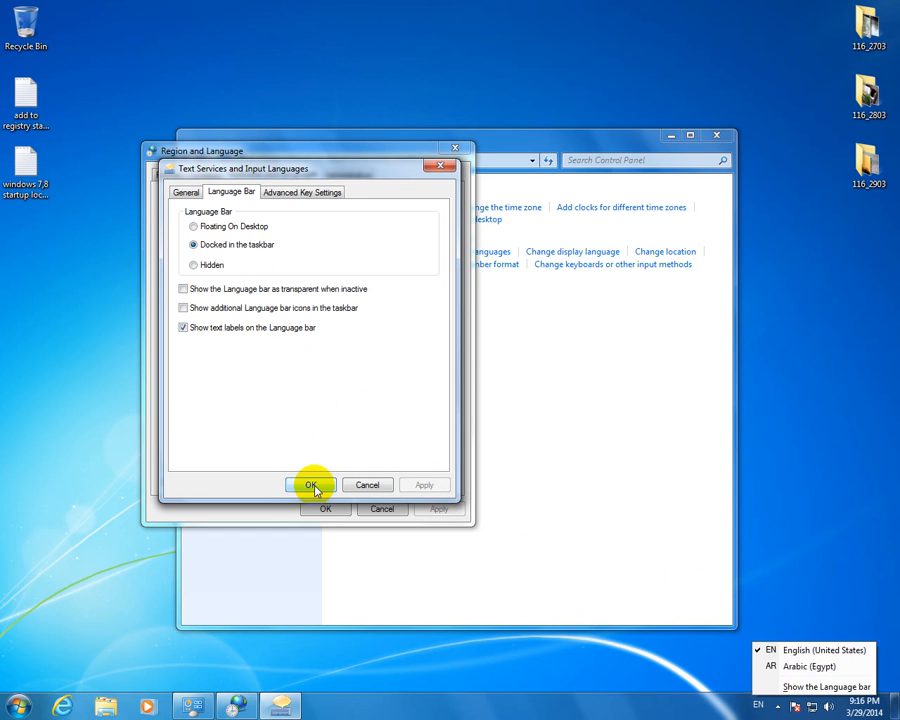
click(310, 484)
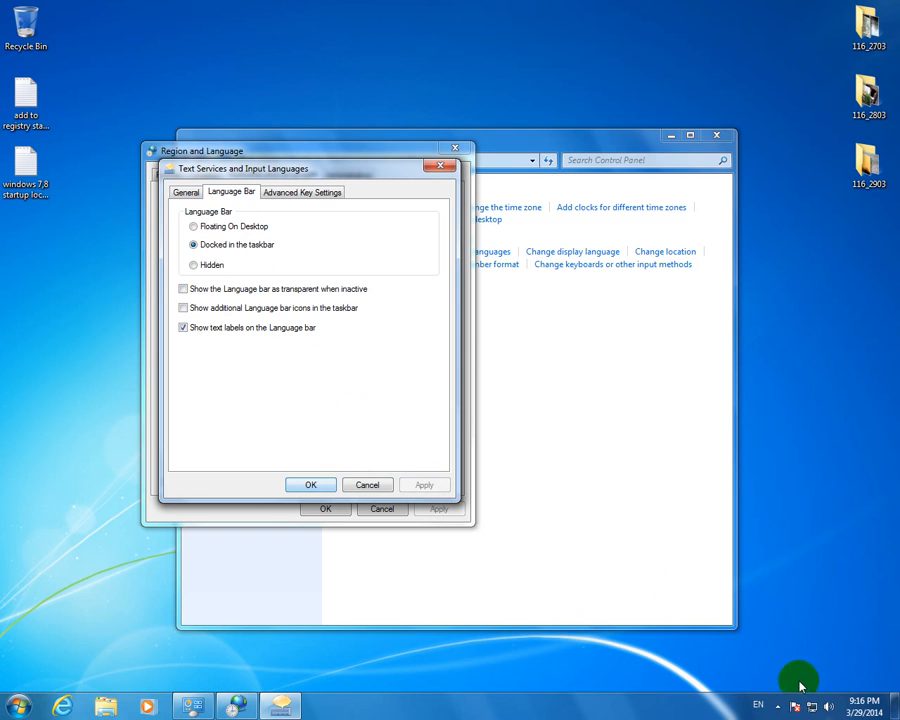
click(760, 704)
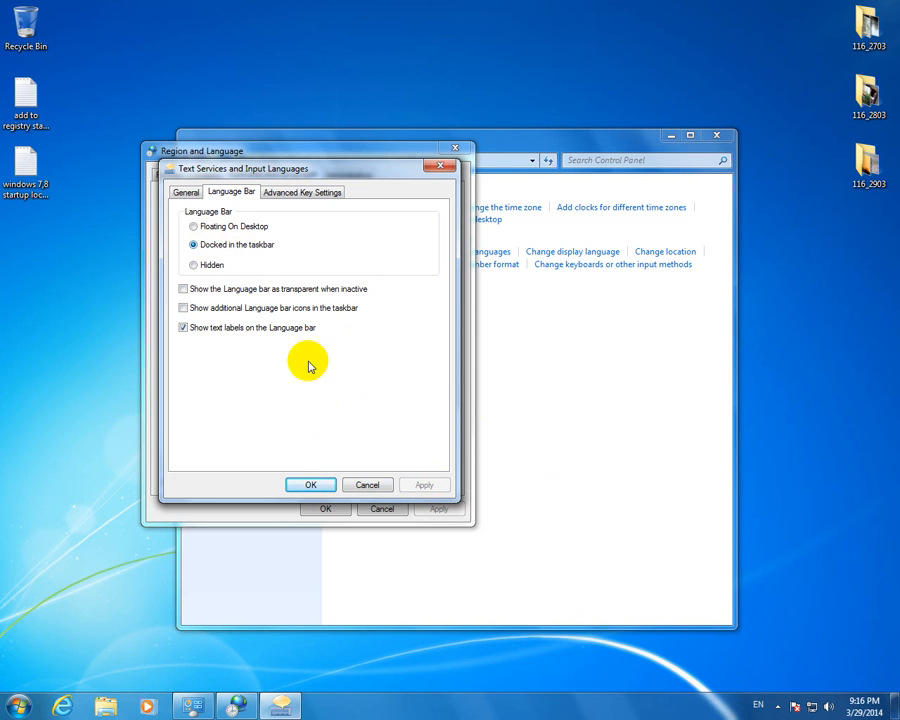
click(312, 486)
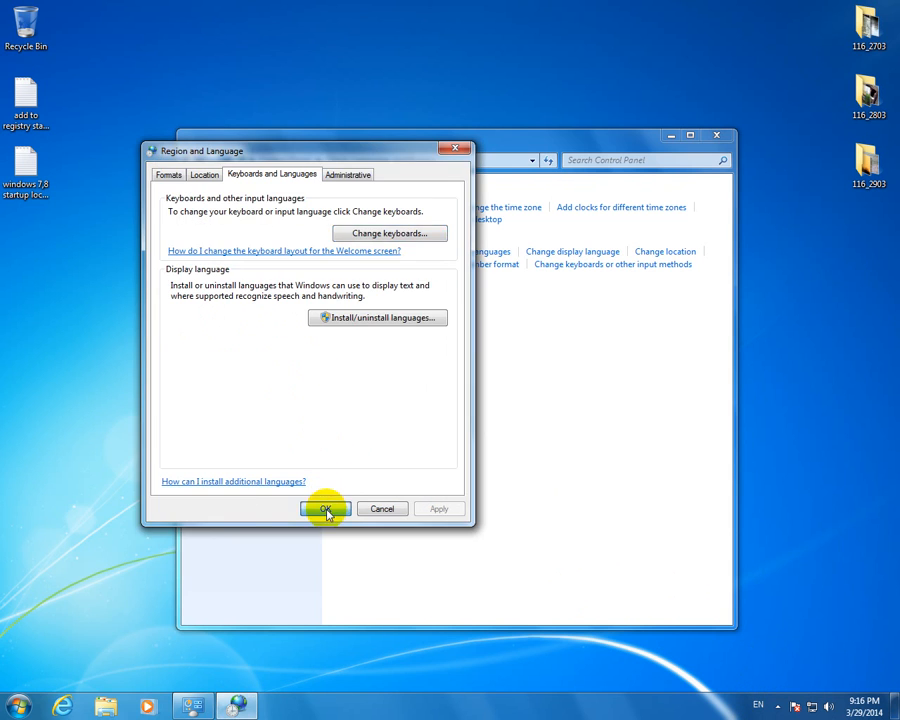
click(324, 510)
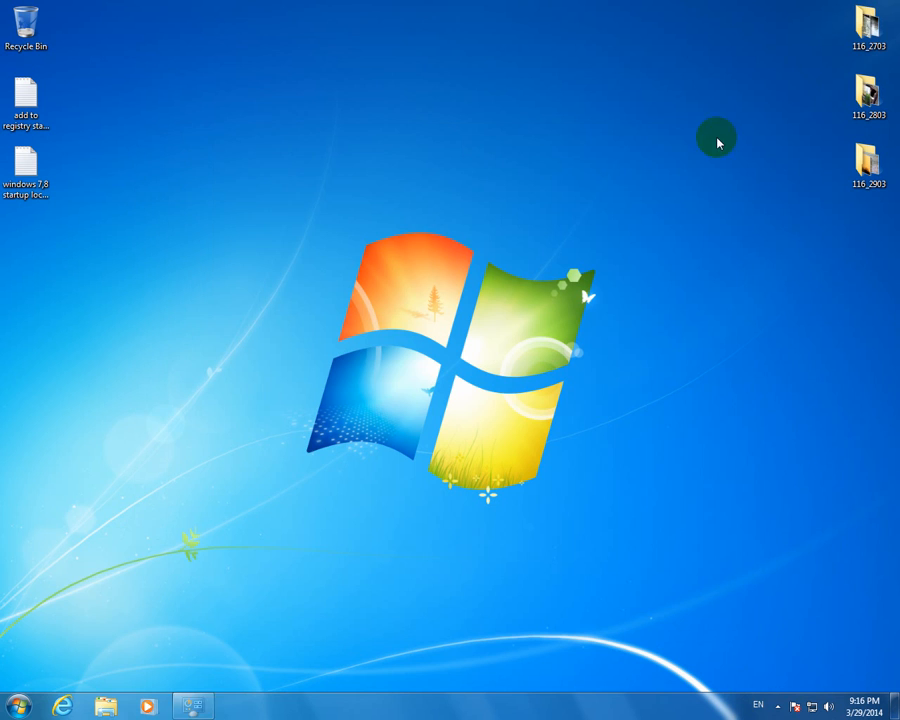
click(20, 704)
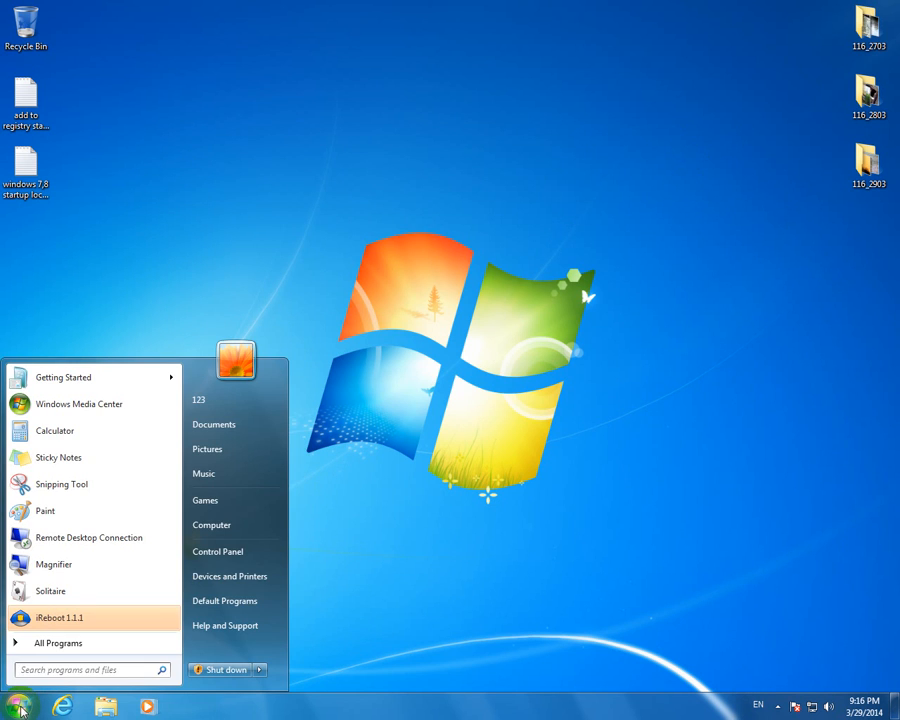
text(ctf)
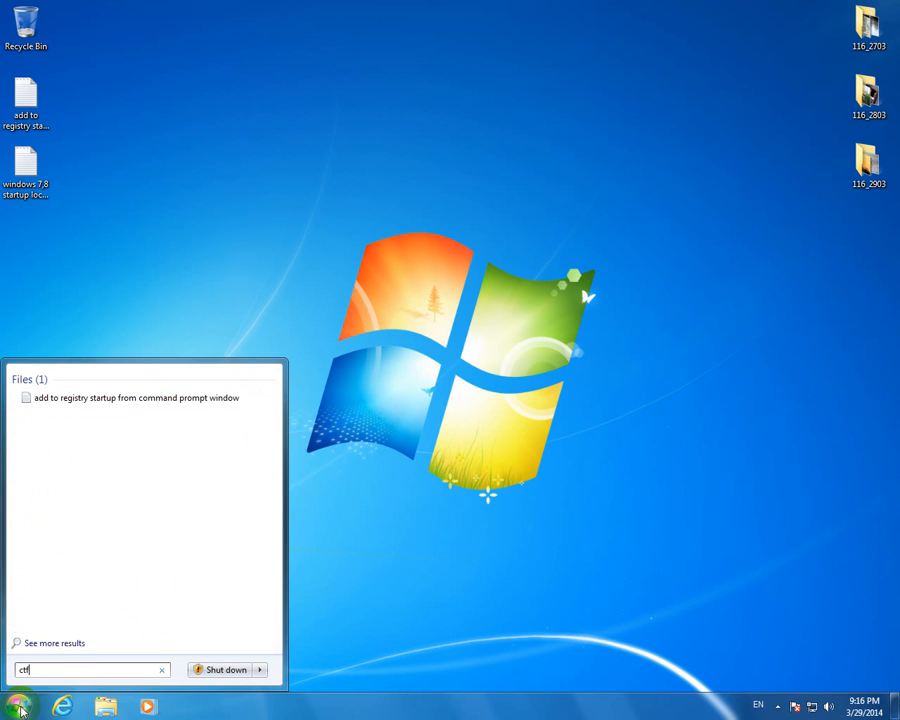
text(mon)
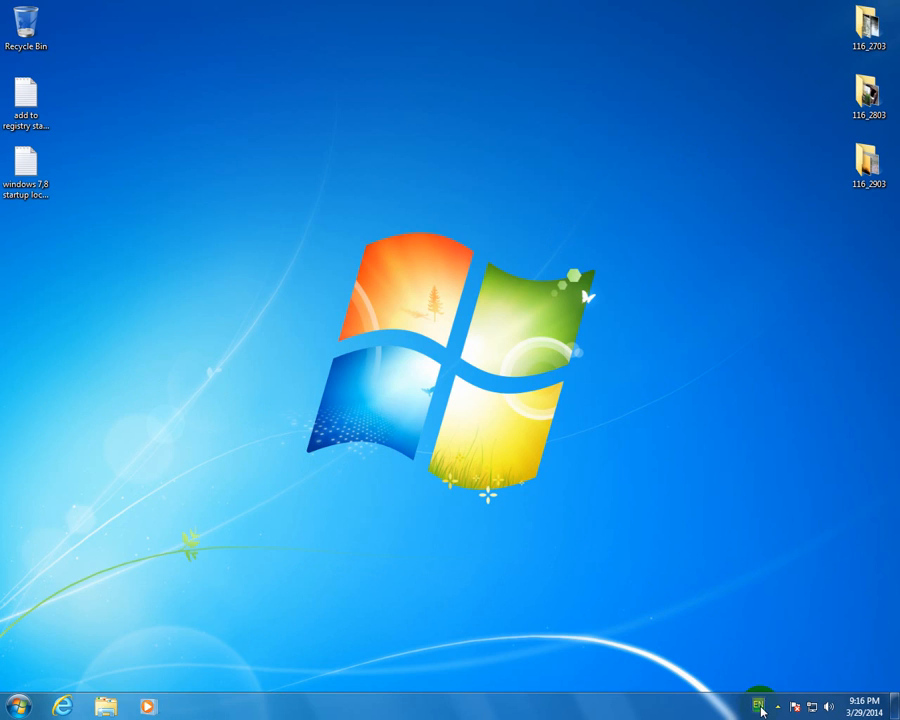
click(760, 706)
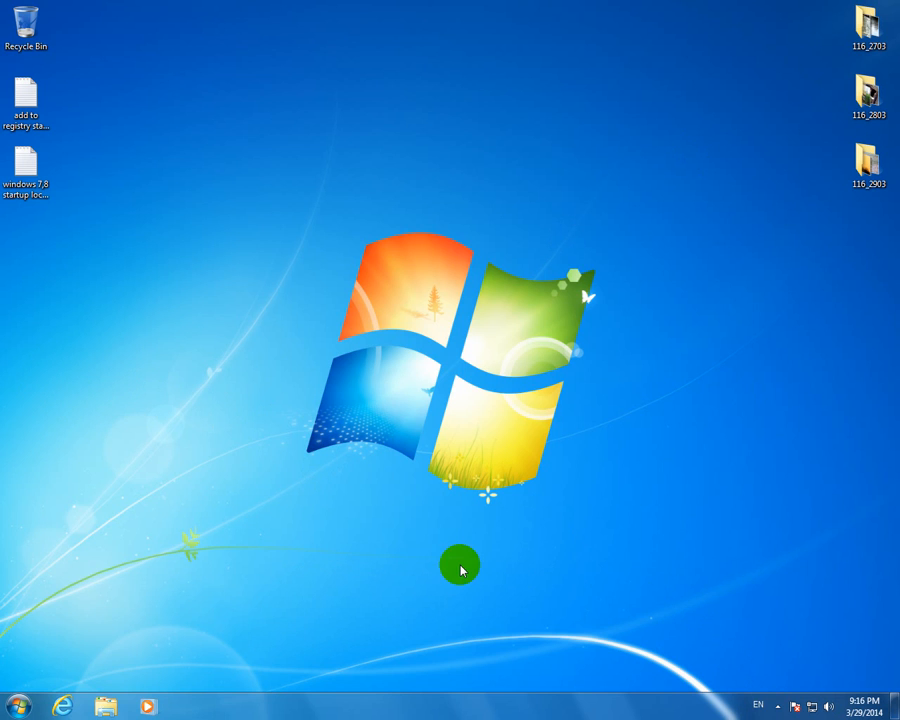
mouse_move(760, 708)
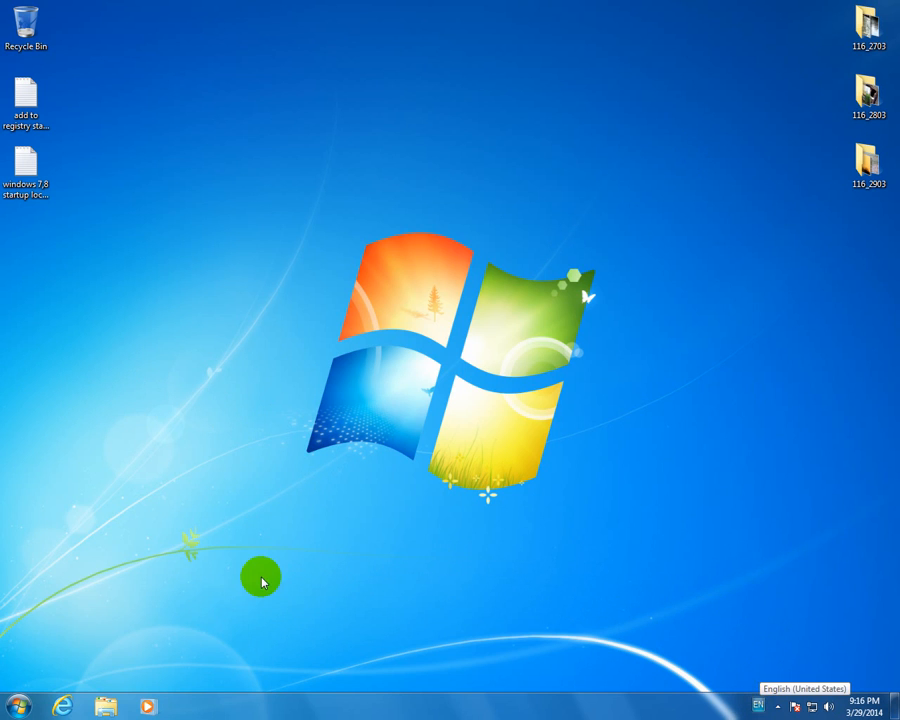
click(18, 706)
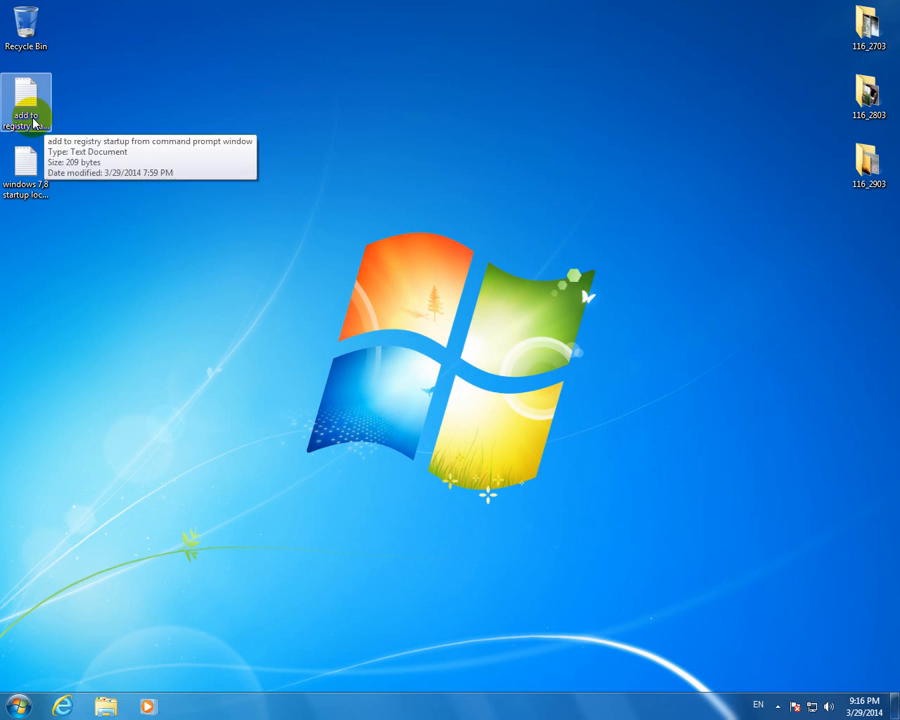
Open the registry startup note from the desktop and select the REG ADD command's key path and values
double_click(26, 96)
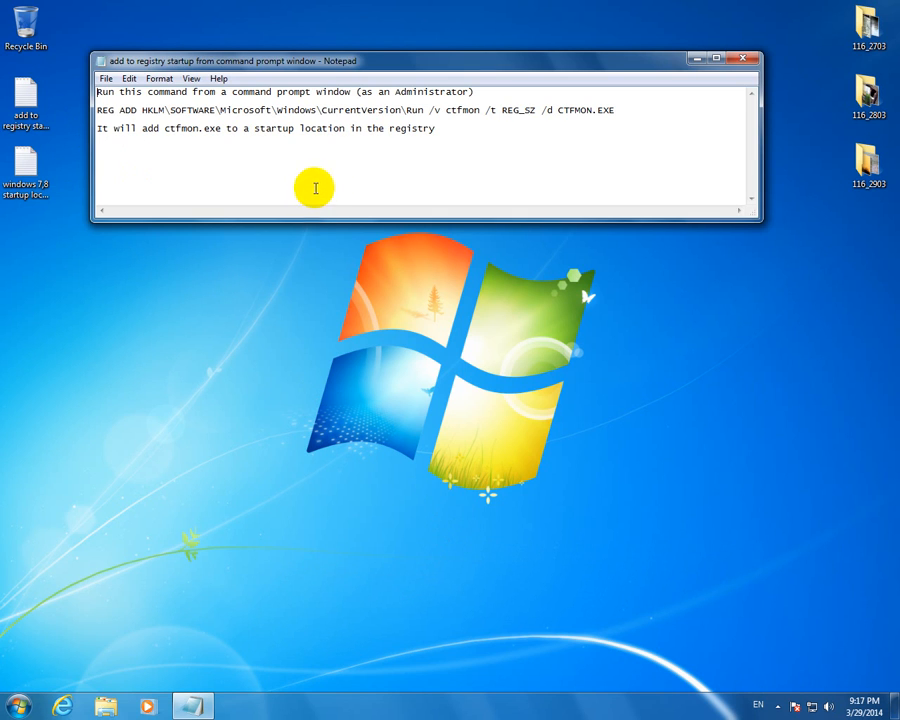
mouse_move(624, 112)
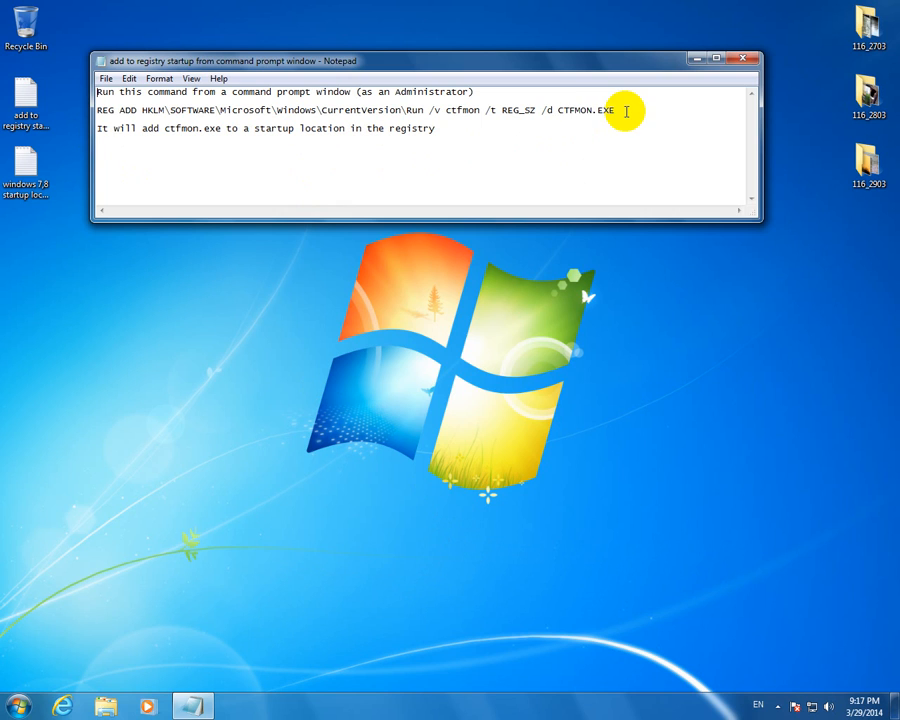
double_click(570, 110)
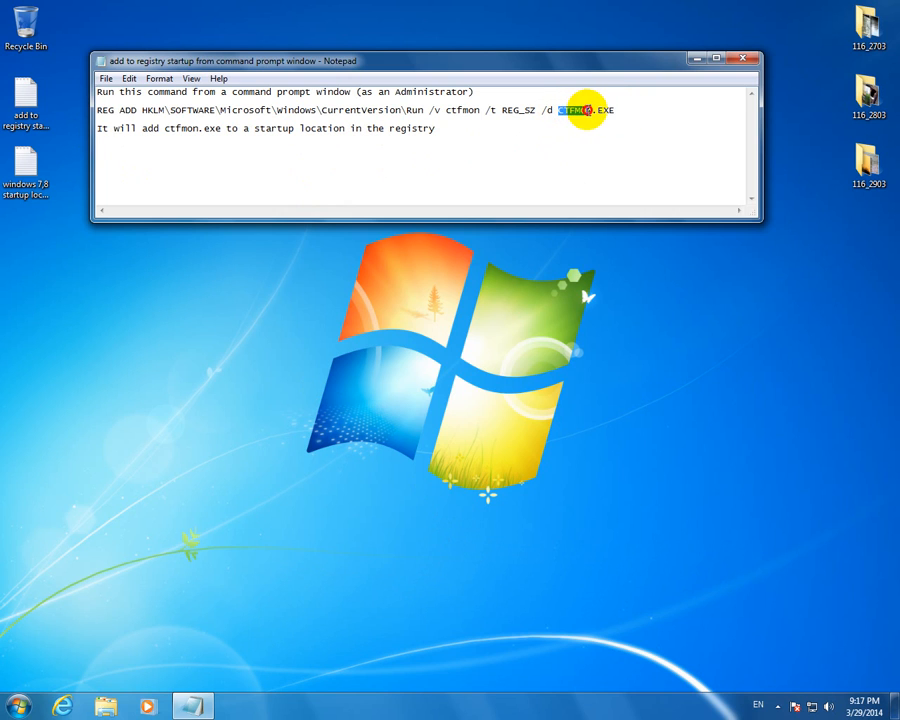
click(612, 132)
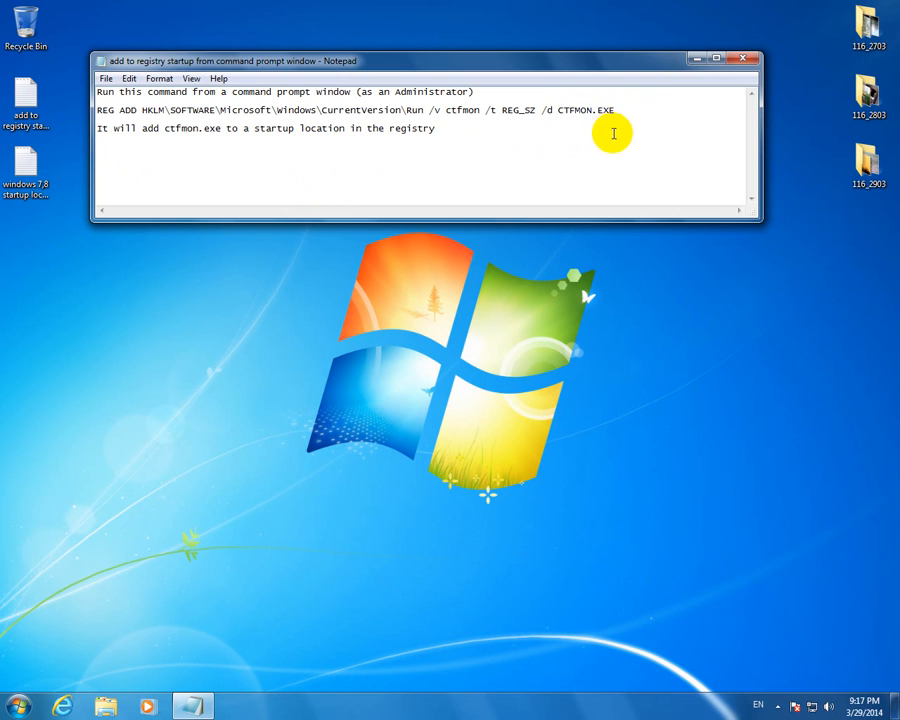
mouse_move(252, 420)
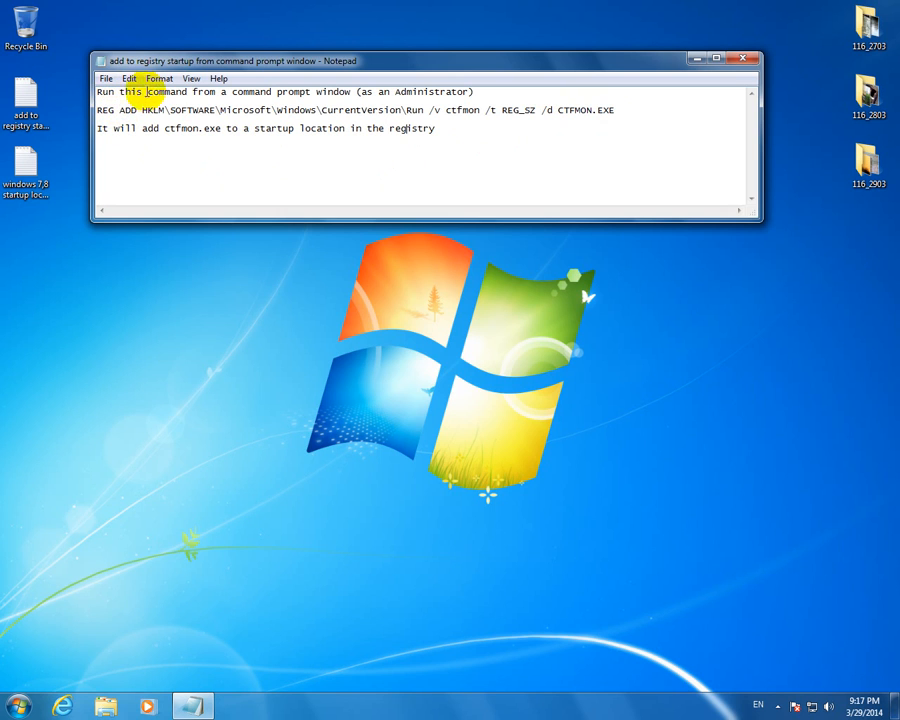
drag(144, 110, 340, 110)
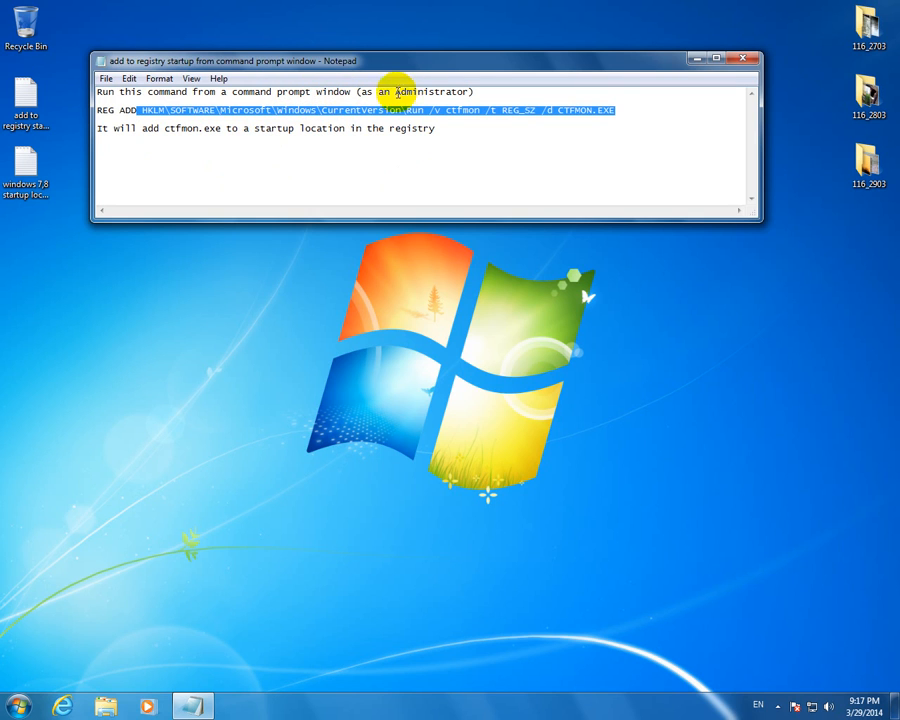
mouse_move(16, 708)
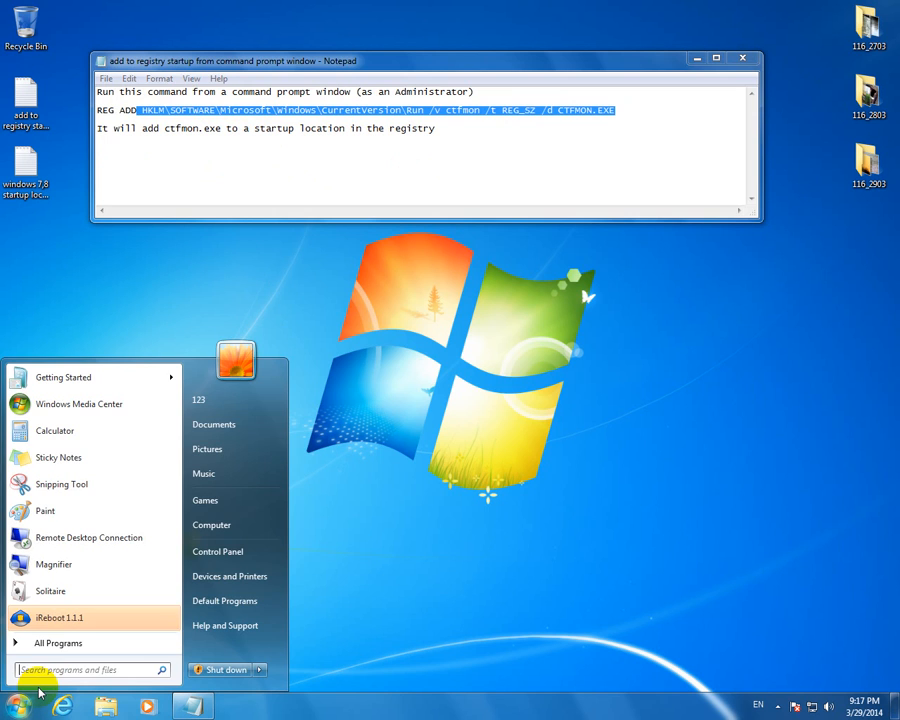
Search for cmd in the Start menu and run it as administrator
text(cmd)
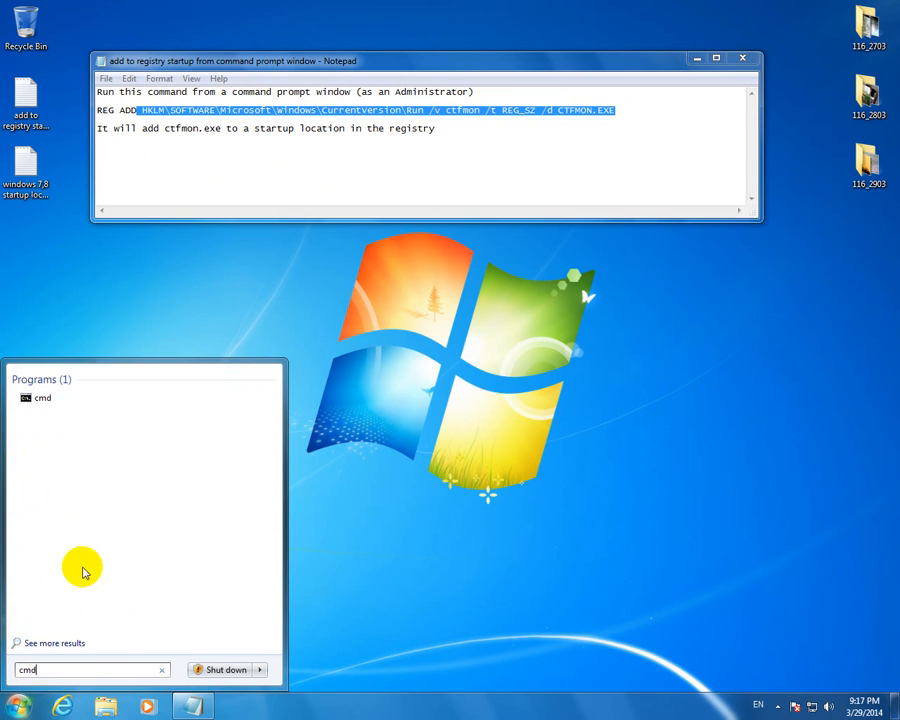
mouse_move(38, 398)
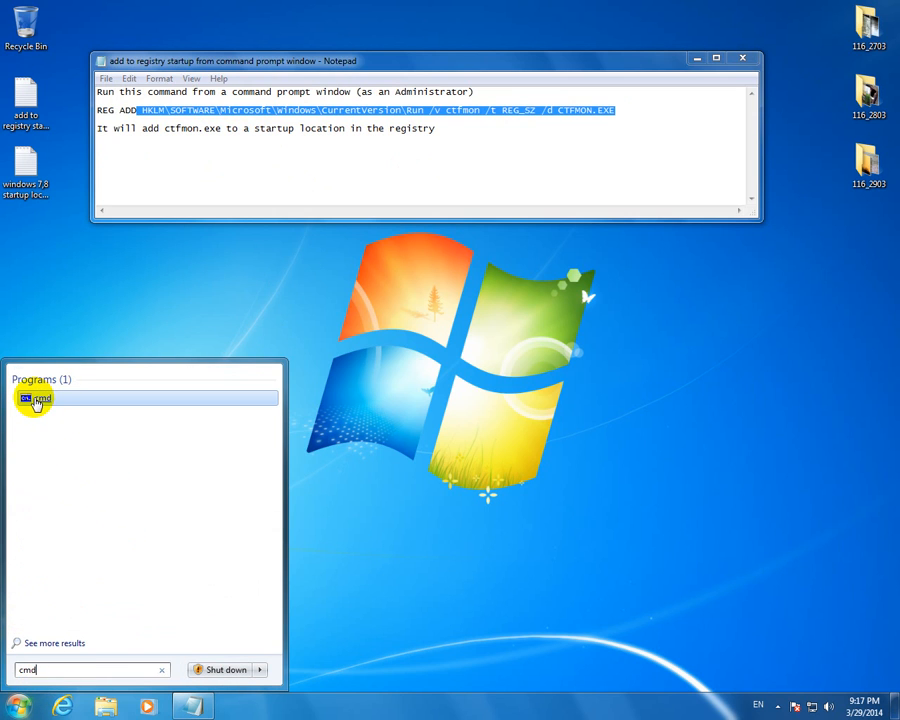
right_click(40, 398)
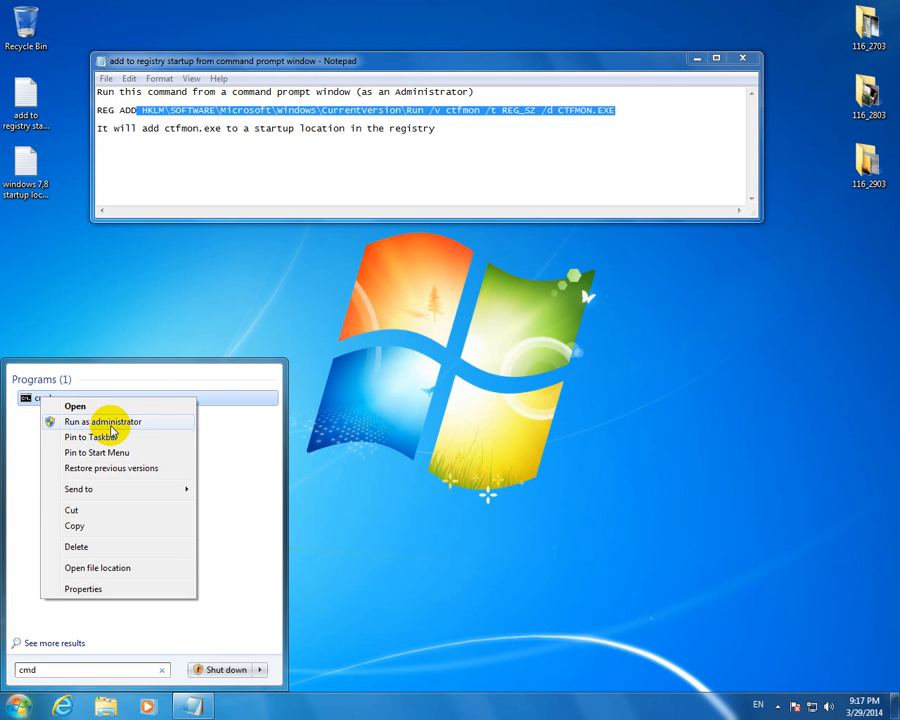
click(104, 420)
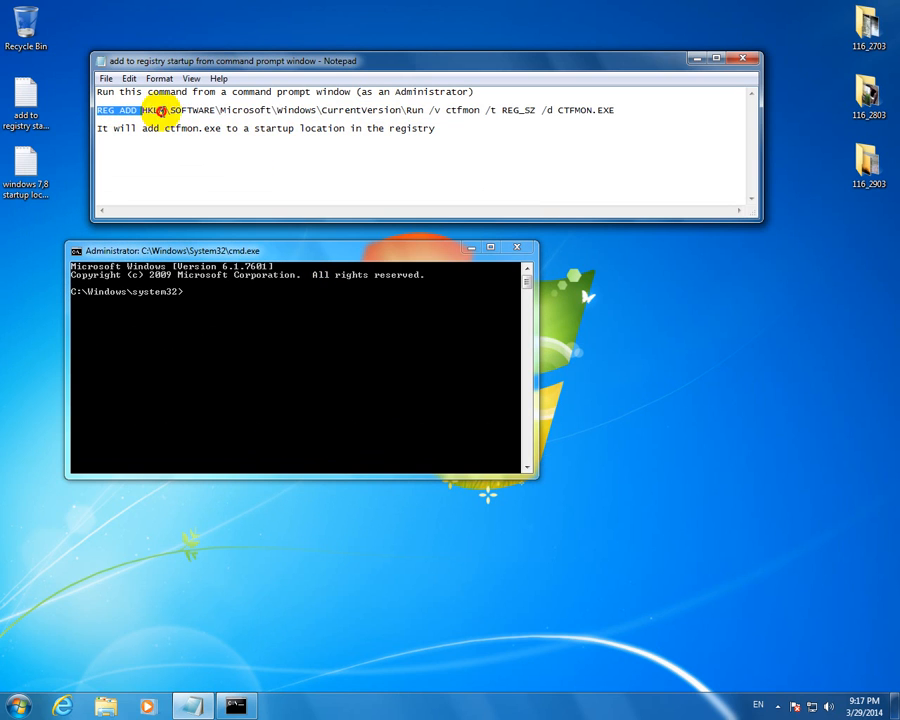
Copy the full REG ADD ctfmon line from Notepad, paste it into Command Prompt and run it
drag(160, 110, 616, 110)
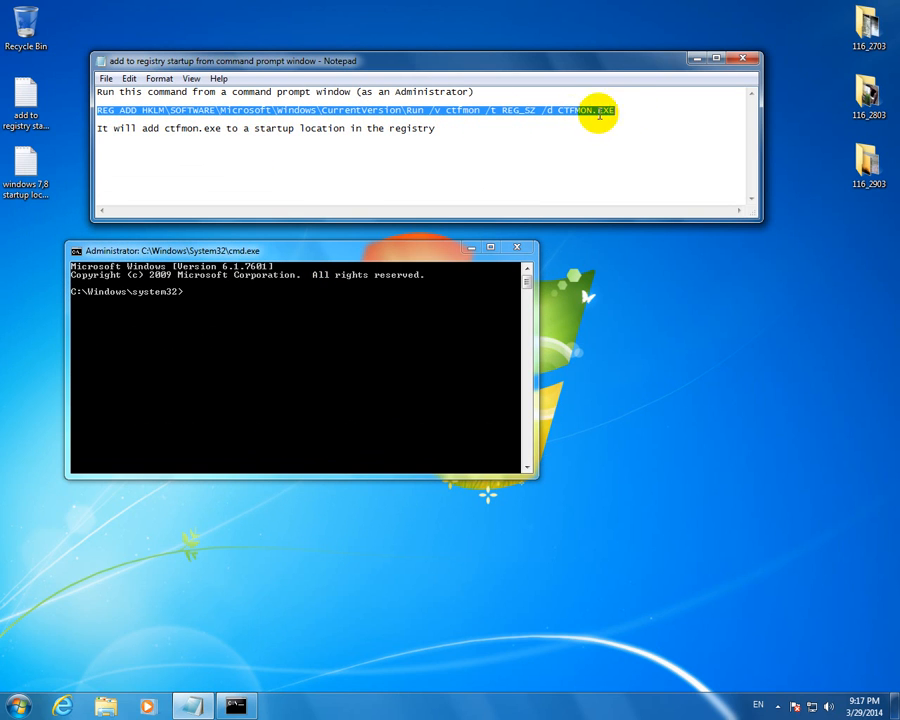
right_click(600, 112)
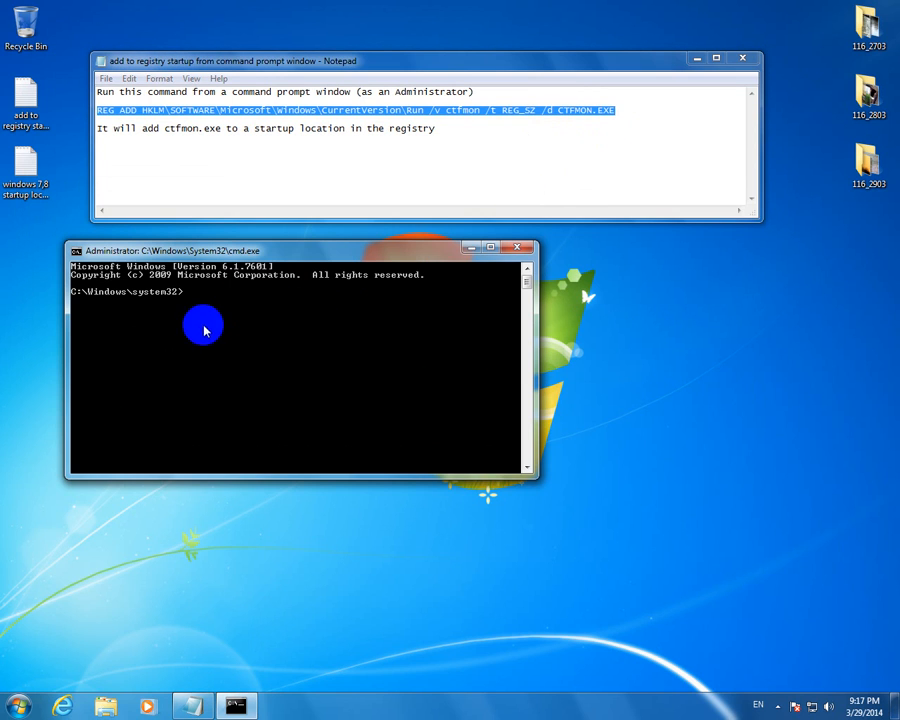
right_click(204, 330)
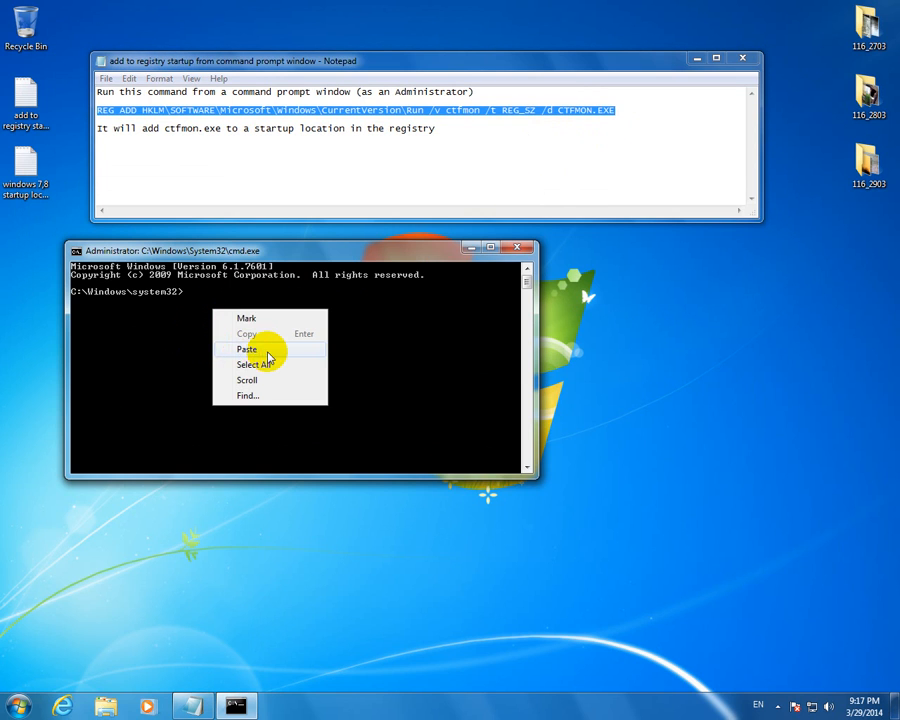
click(246, 348)
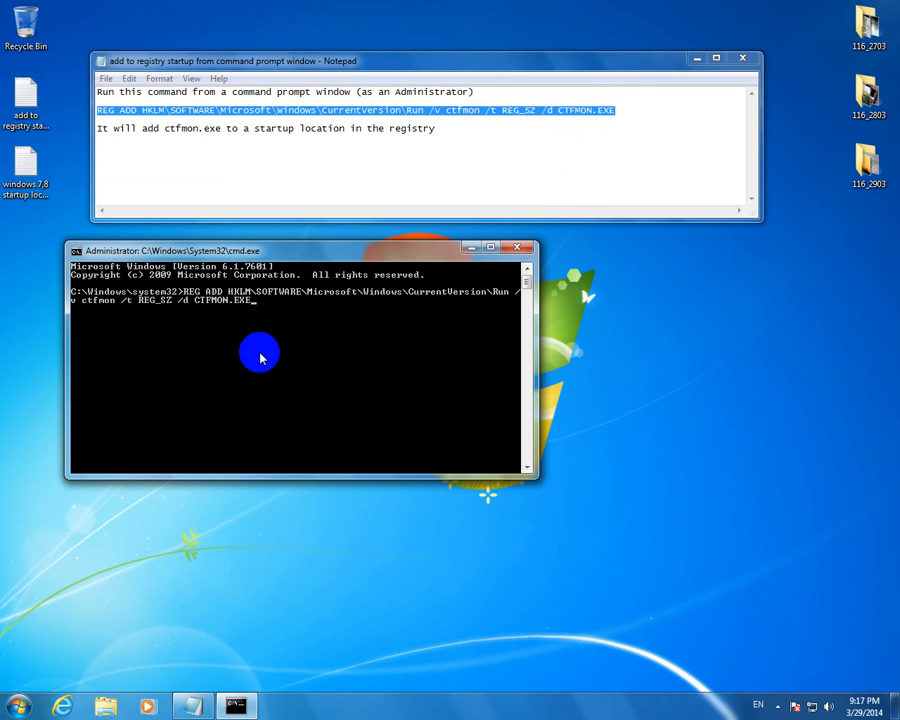
key(enter)
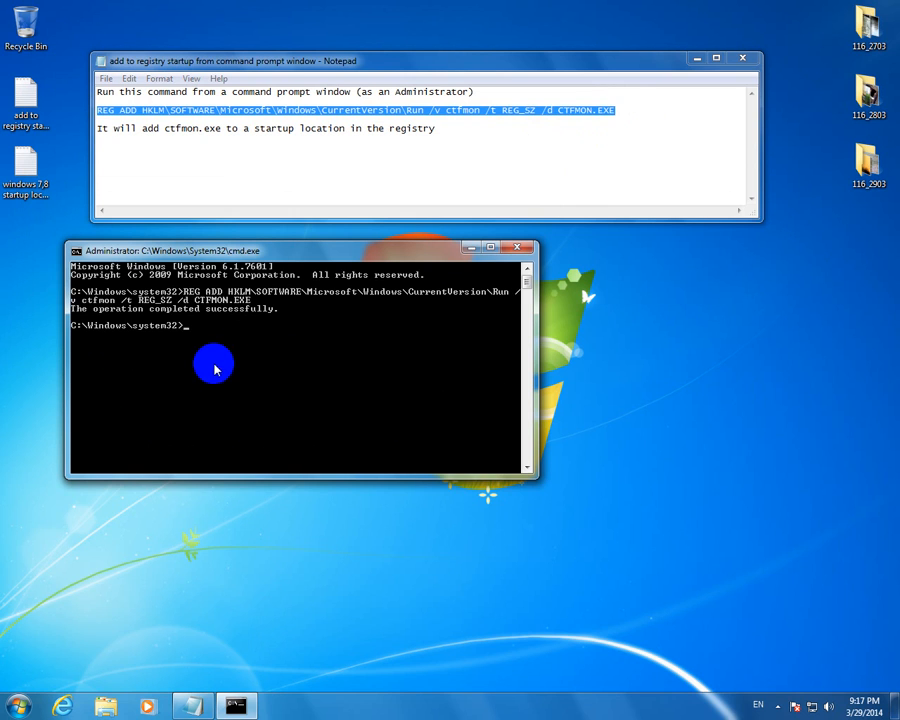
mouse_move(248, 320)
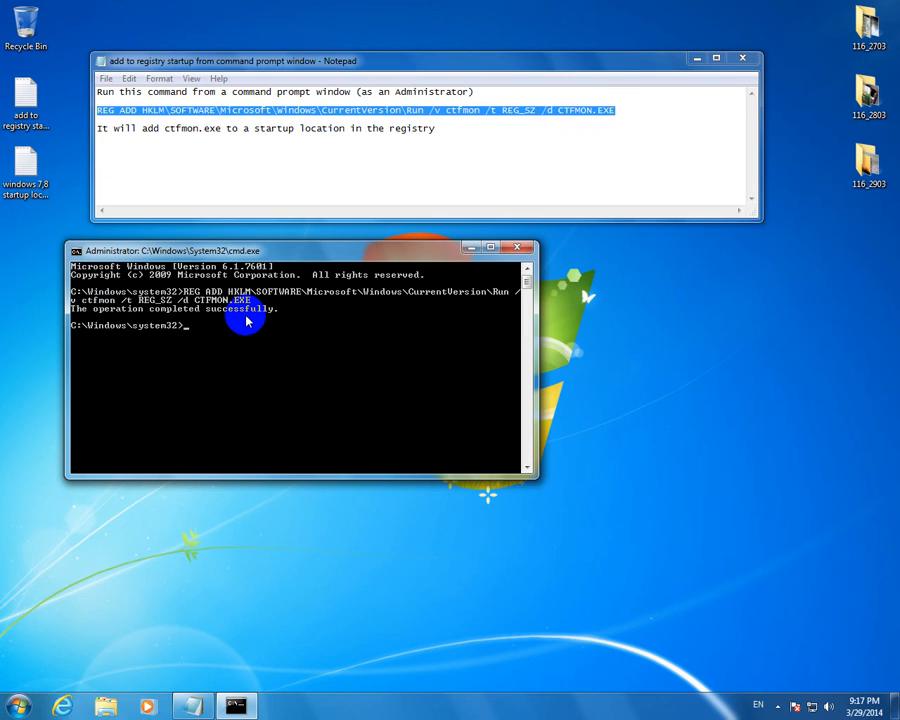
mouse_move(56, 668)
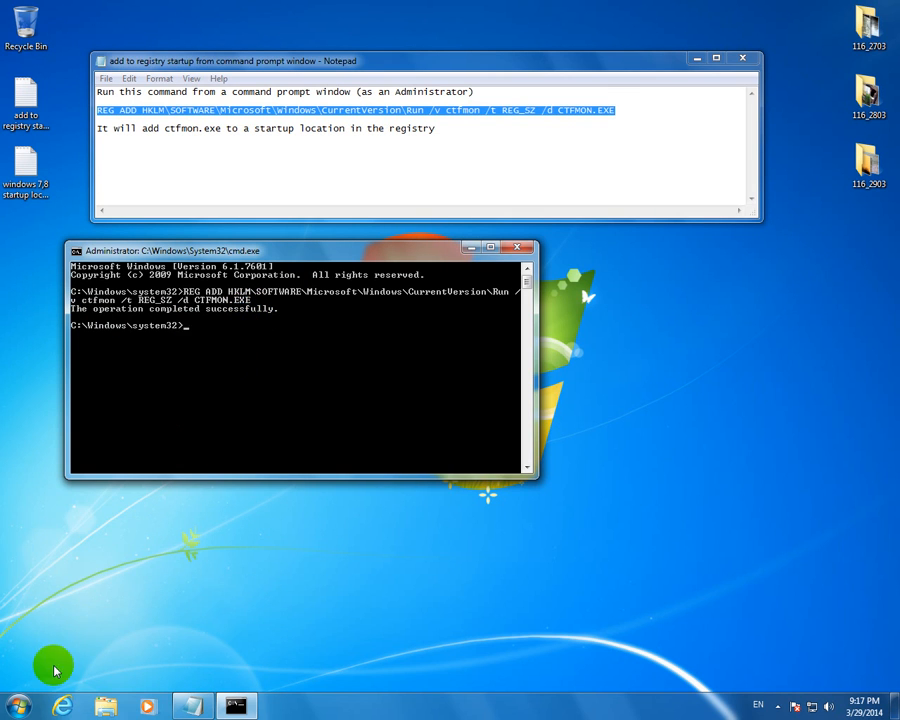
Search the Start menu for regedit to check the ctfmon value under the Run key
click(16, 708)
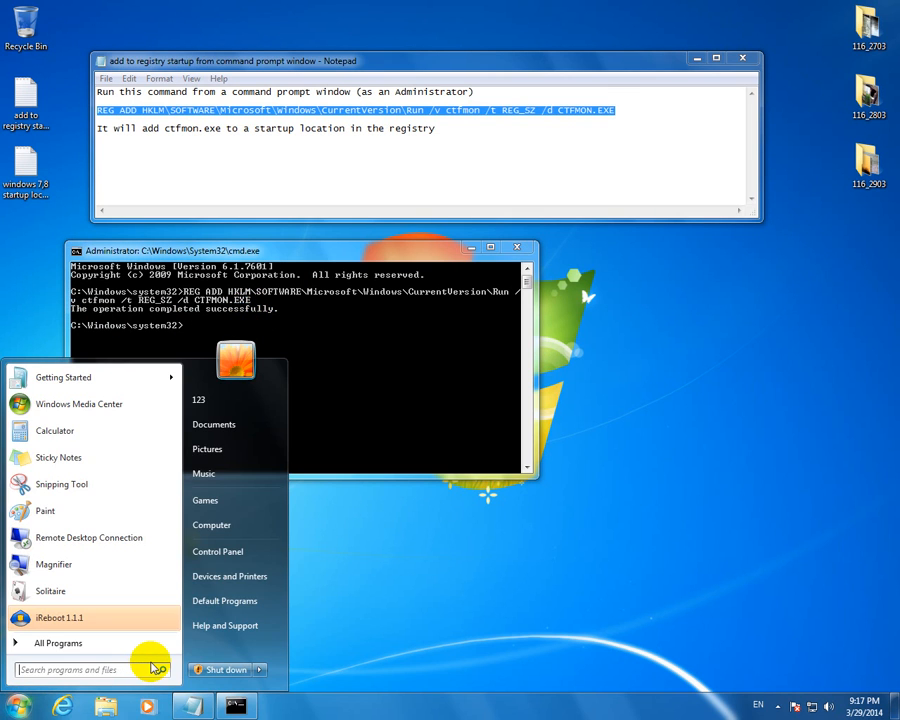
text(regedi)
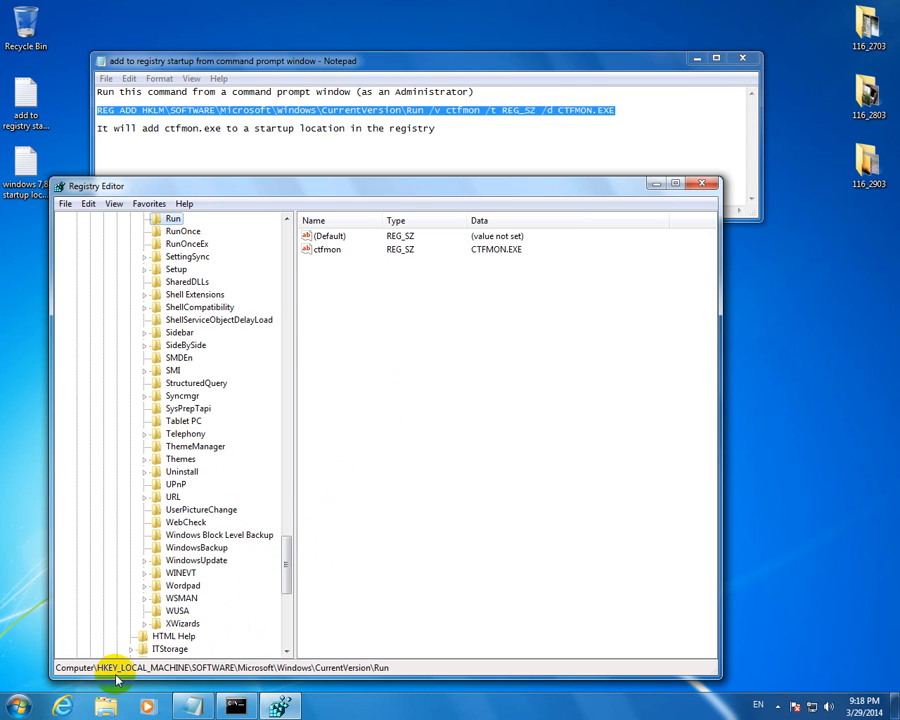
mouse_move(164, 676)
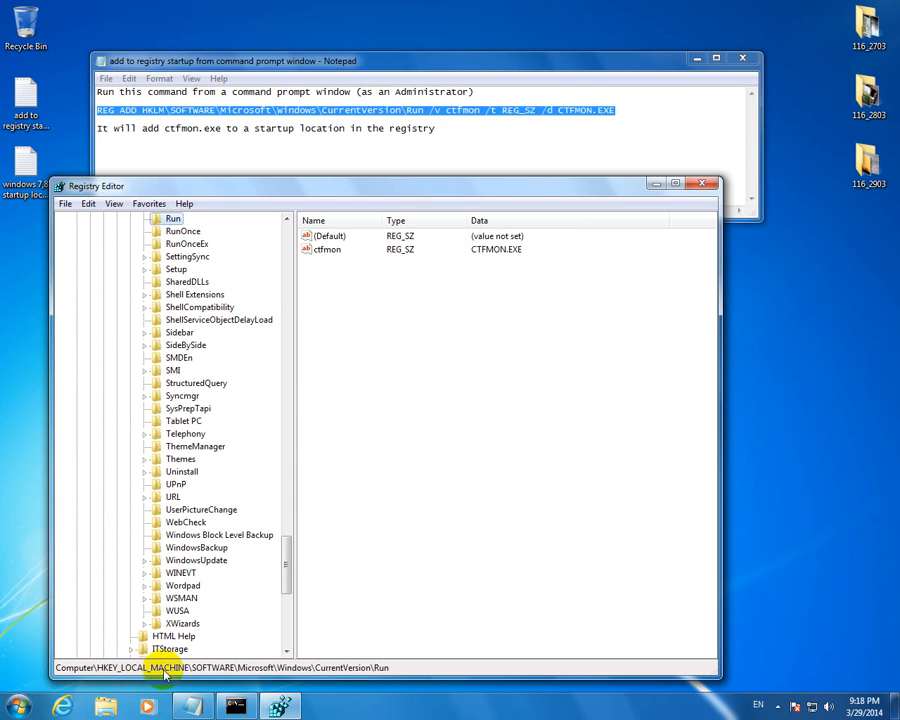
mouse_move(280, 680)
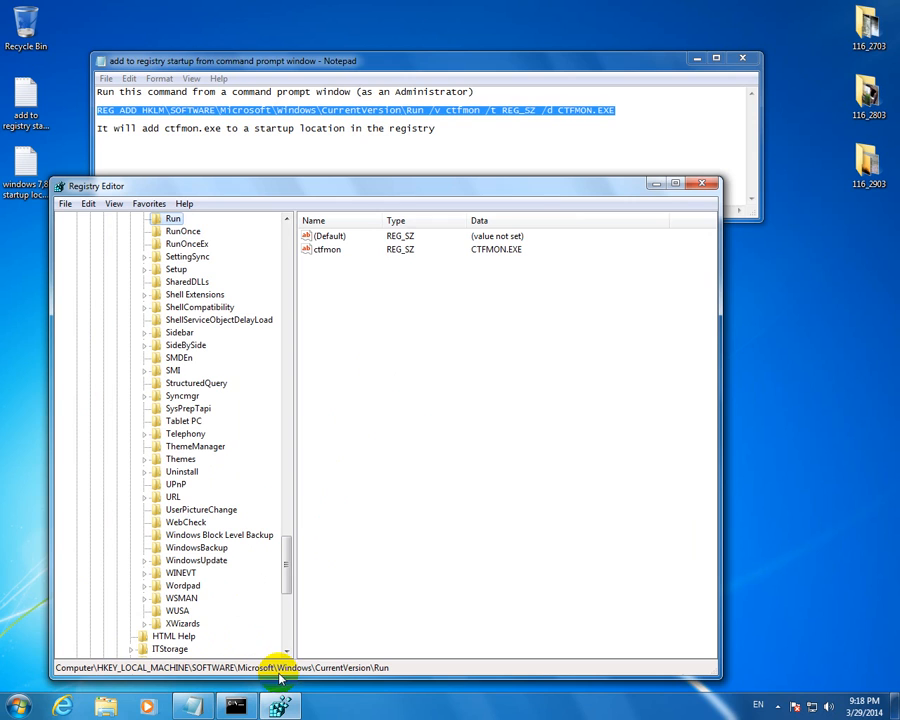
mouse_move(388, 672)
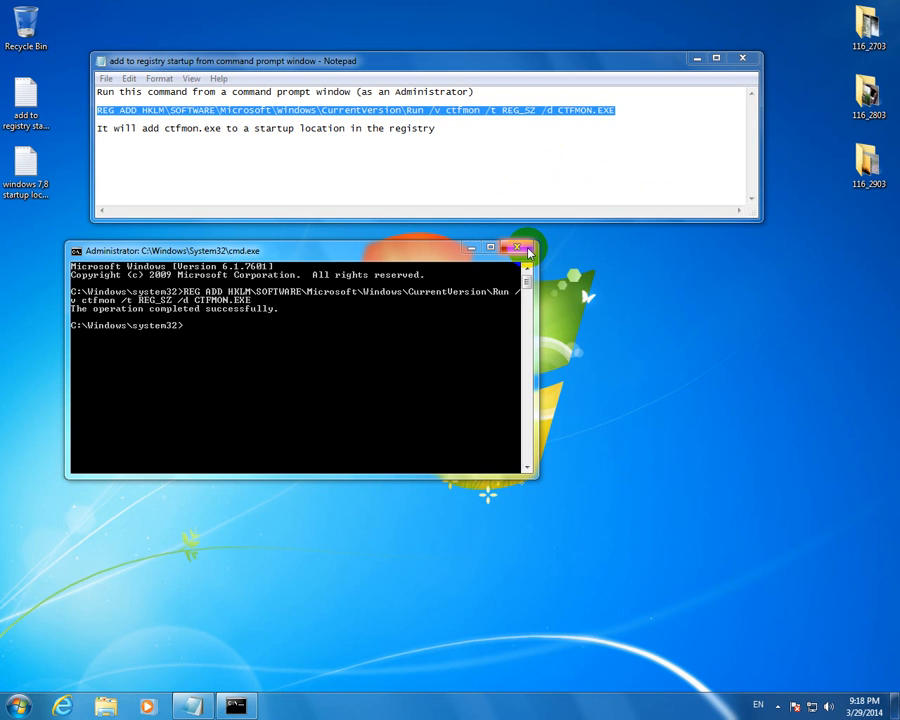
Close Command Prompt and the REG ADD note, then open the startup location note from the desktop
click(520, 248)
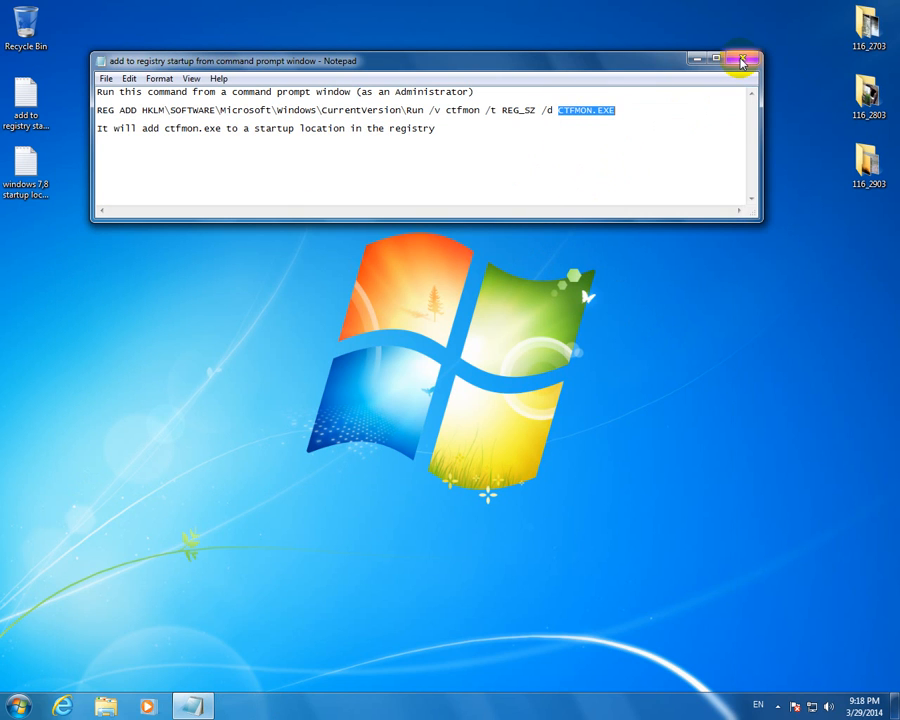
click(744, 60)
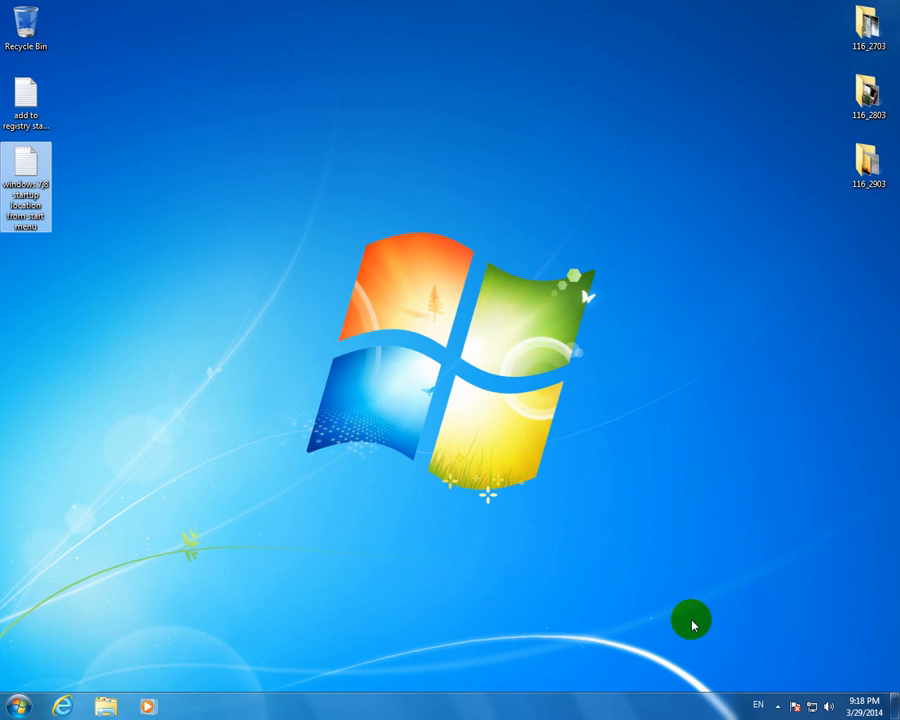
mouse_move(136, 284)
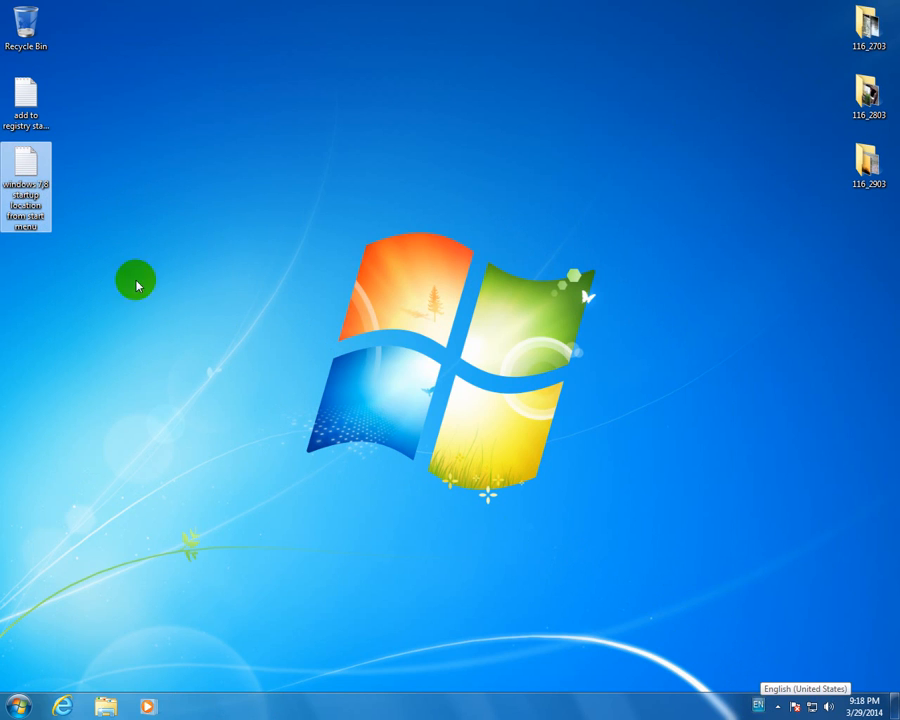
double_click(26, 188)
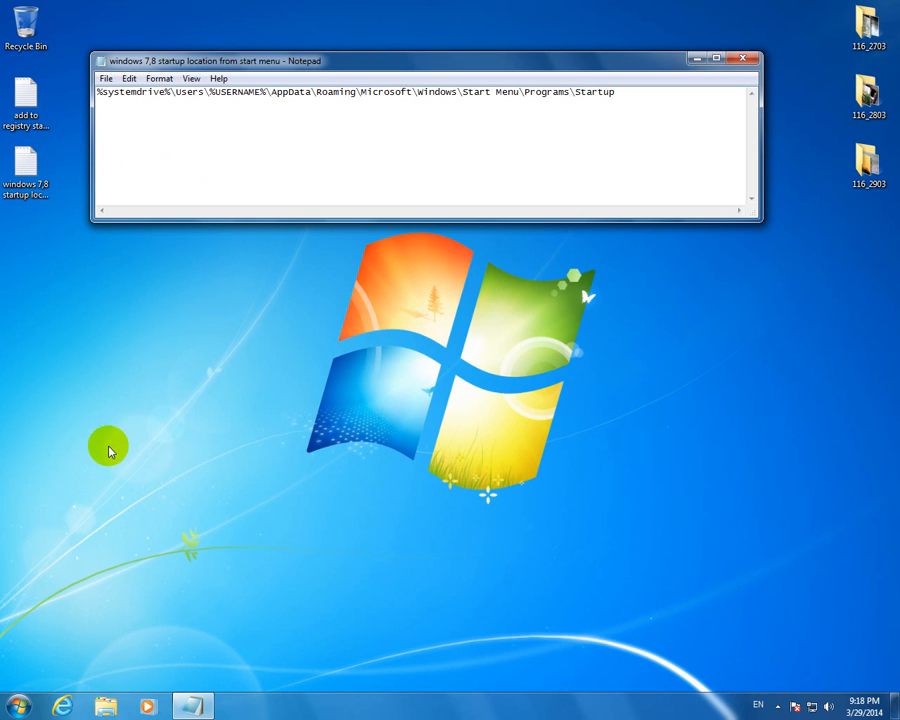
mouse_move(670, 100)
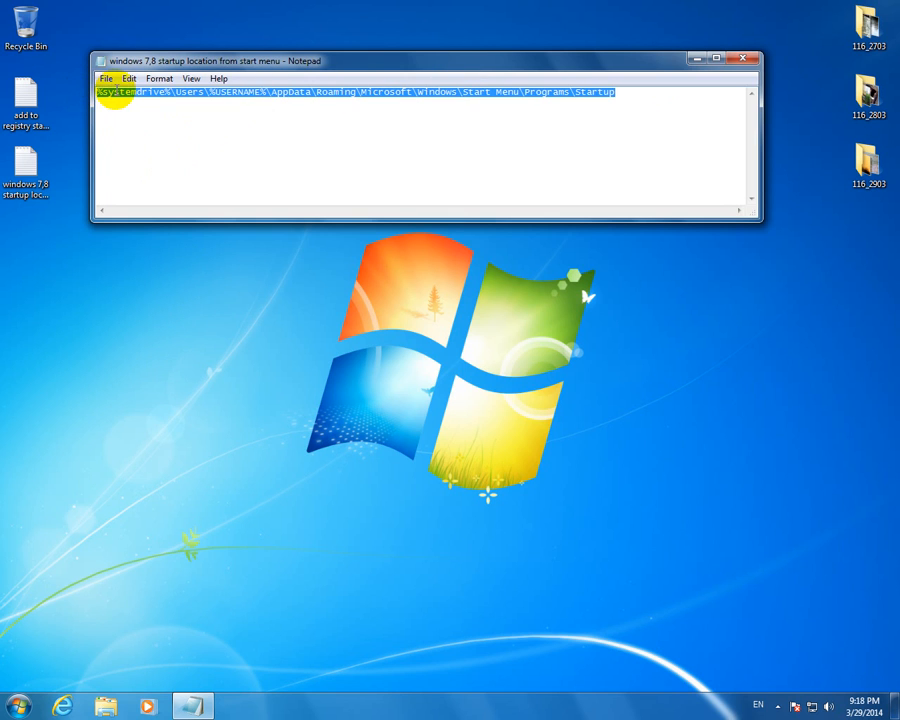
mouse_move(168, 148)
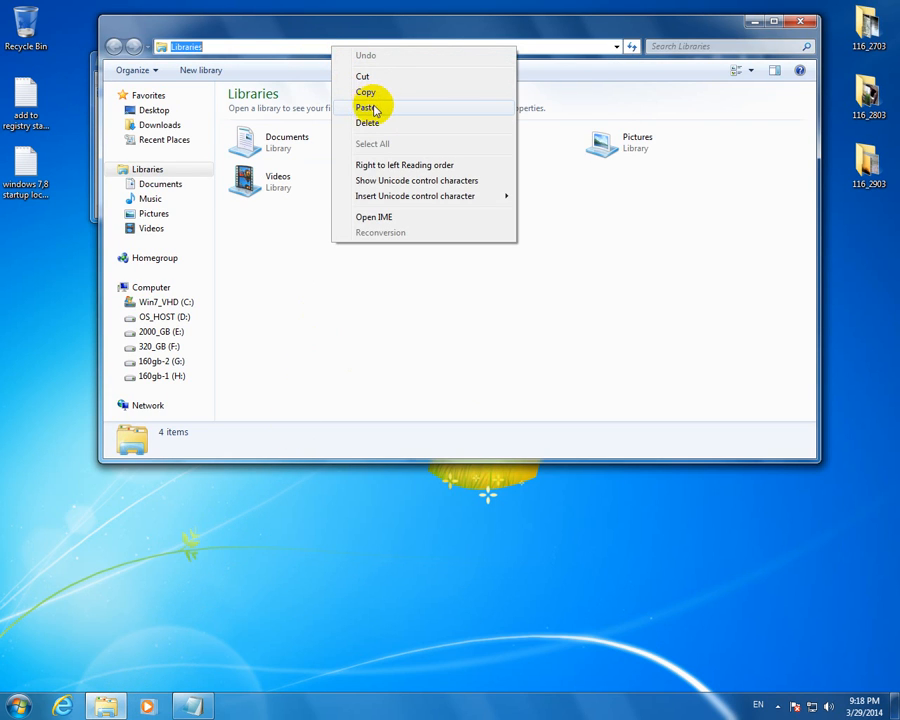
Paste the Startup folder path into Explorer to reach it, close that window and open the Start menu
click(368, 108)
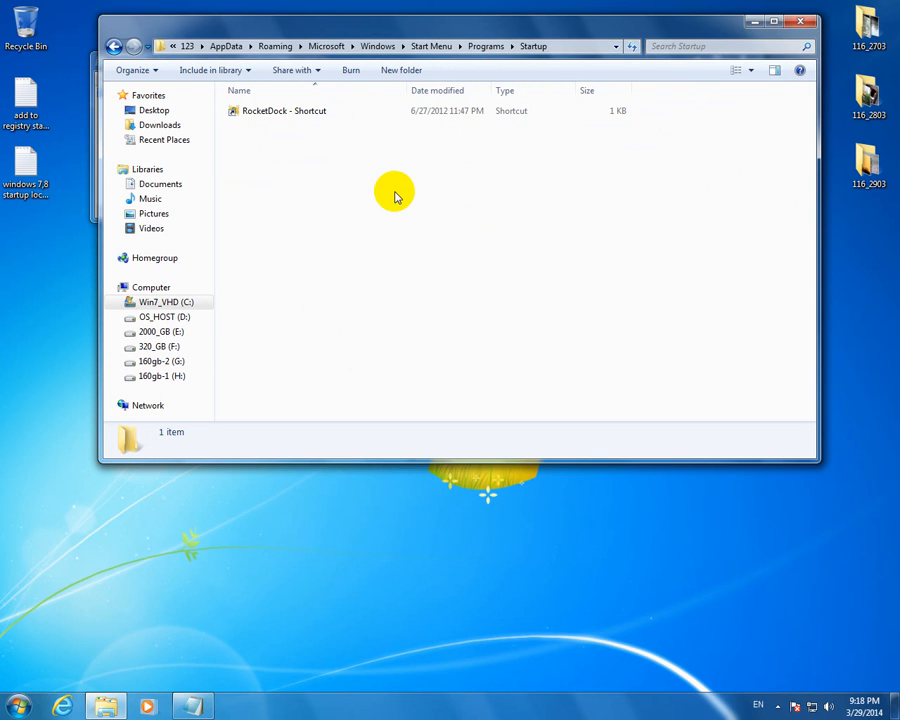
click(284, 110)
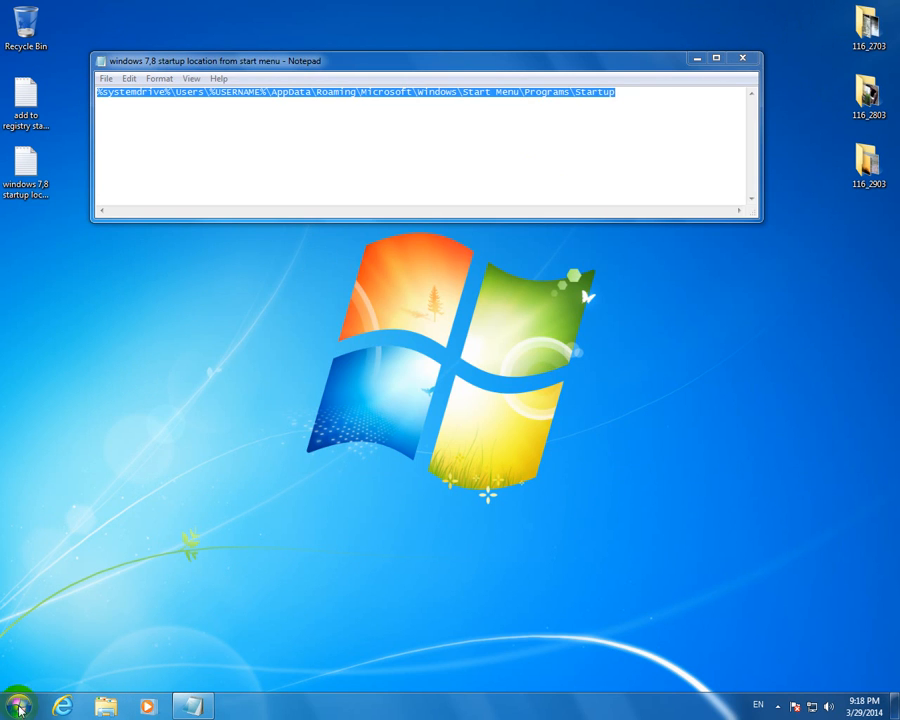
click(16, 706)
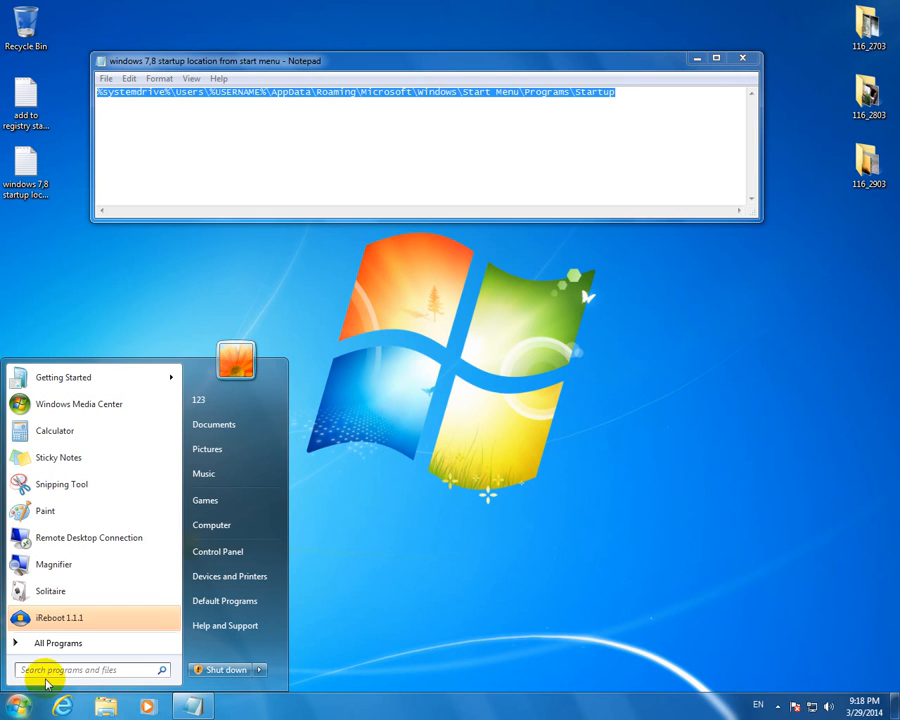
mouse_move(58, 642)
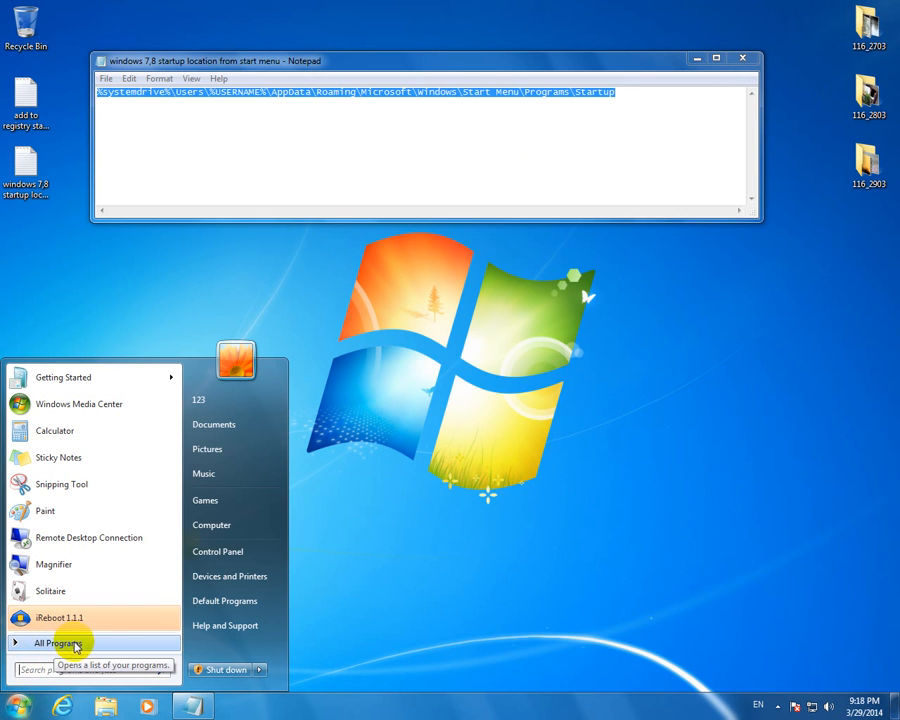
From All Programs, open the Startup folder in an Explorer window via its right-click menu
click(58, 642)
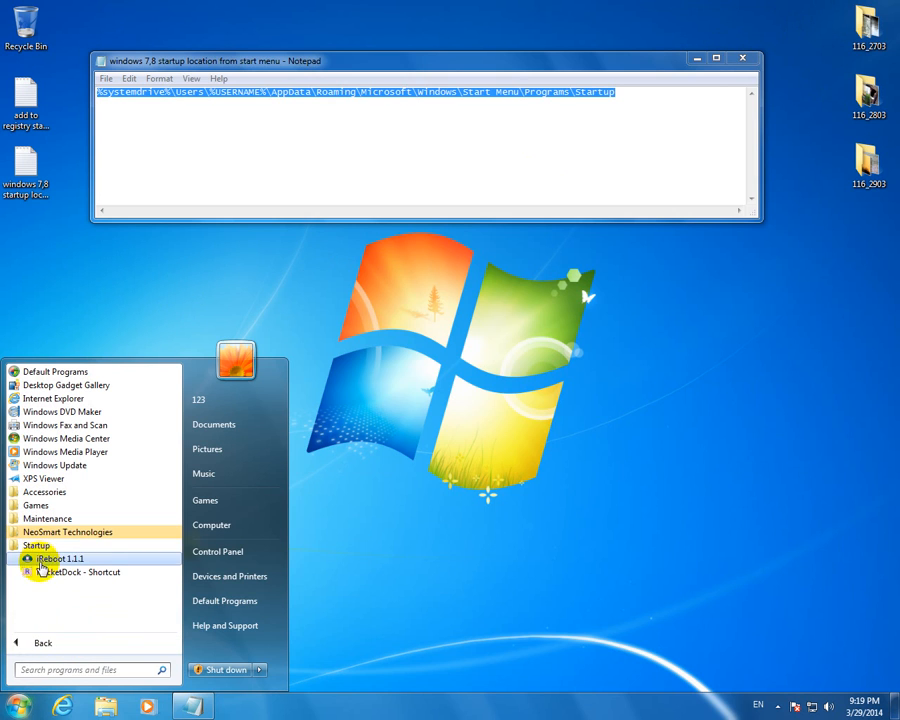
mouse_move(36, 544)
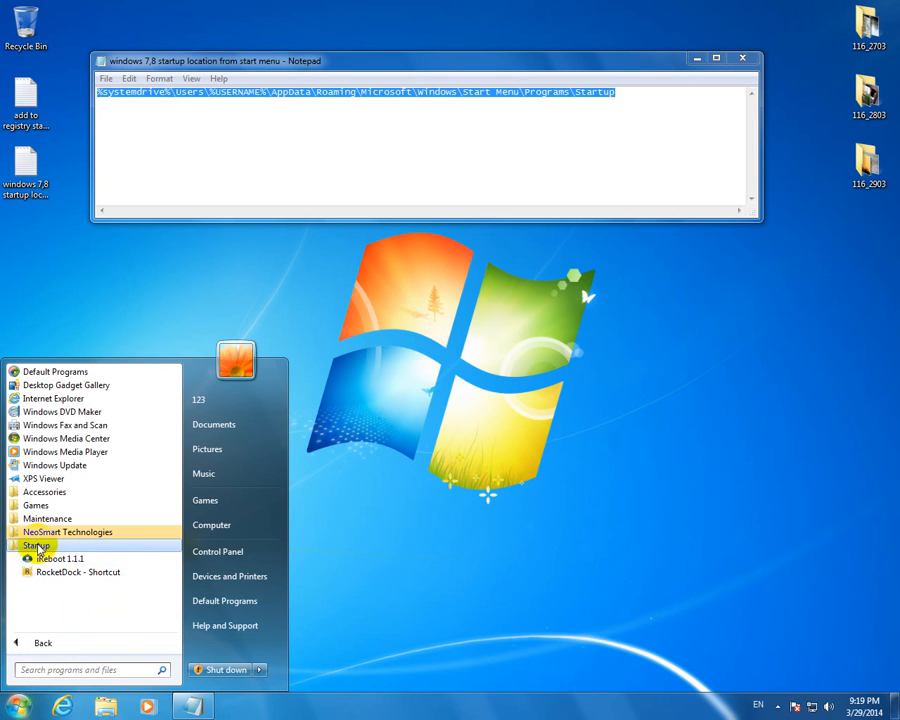
right_click(36, 546)
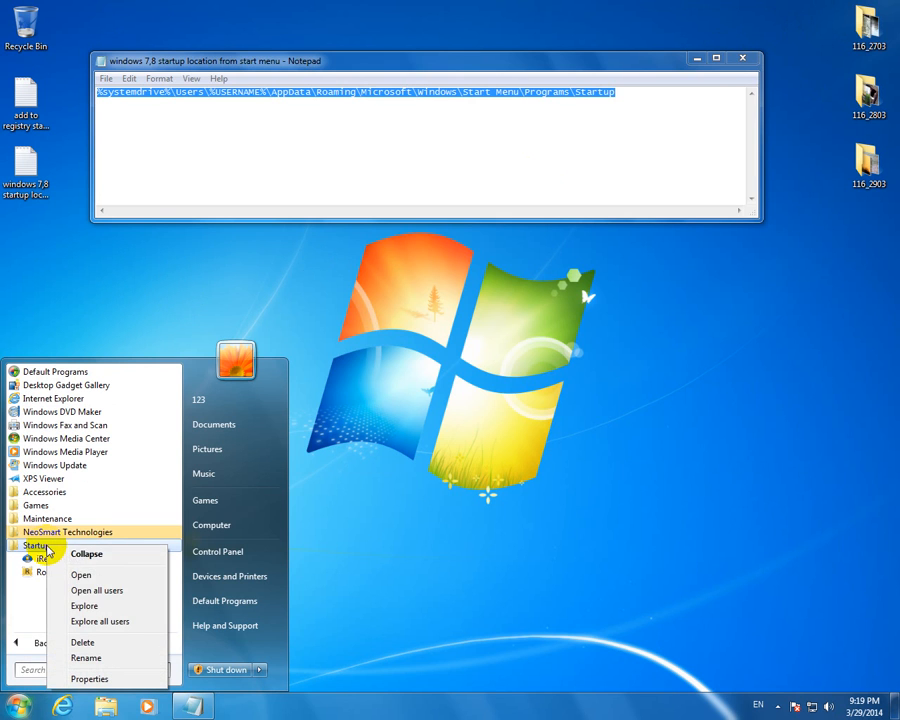
click(80, 574)
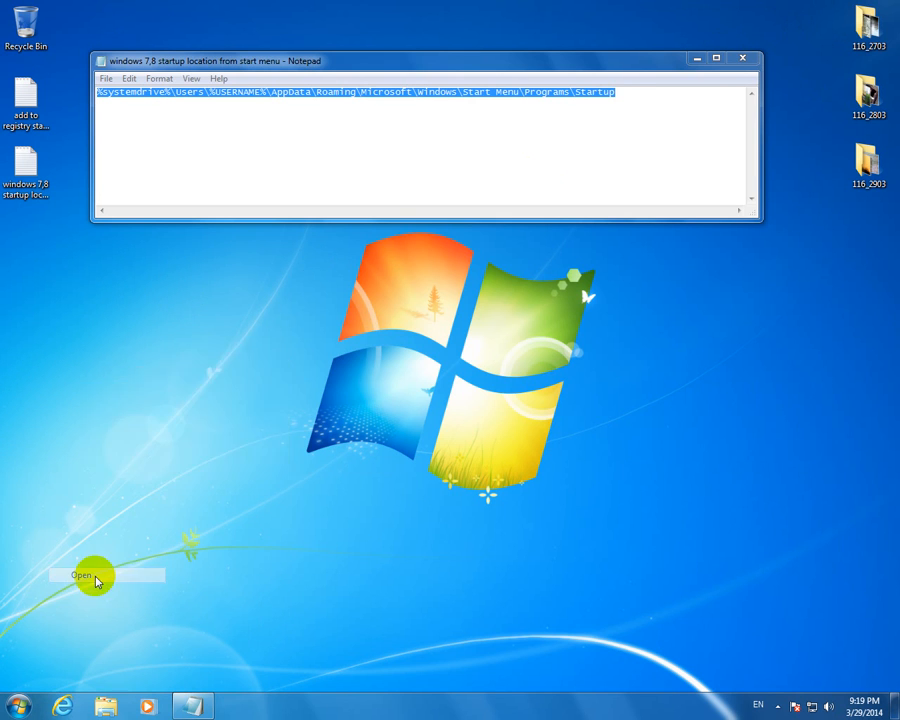
click(80, 576)
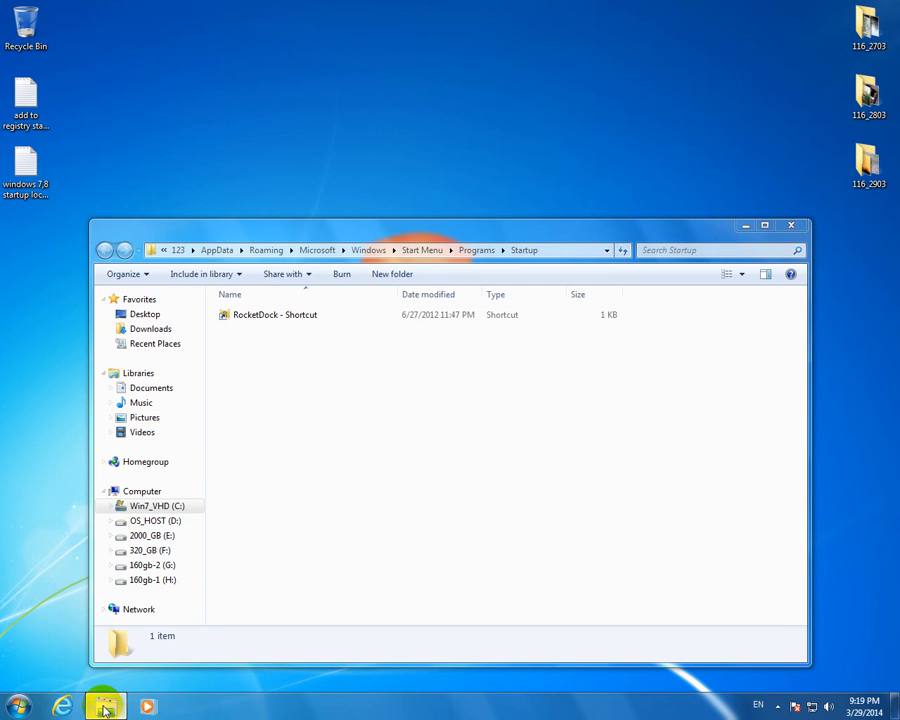
Open a second Explorer window and browse to C:\Windows\System32 where ctfmon lives
right_click(104, 706)
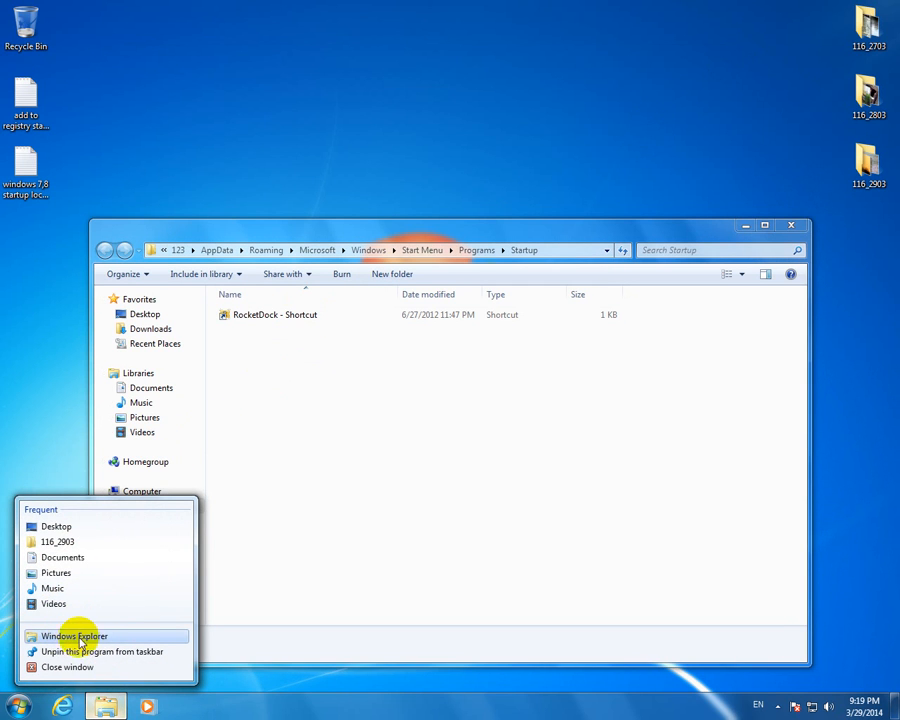
click(74, 636)
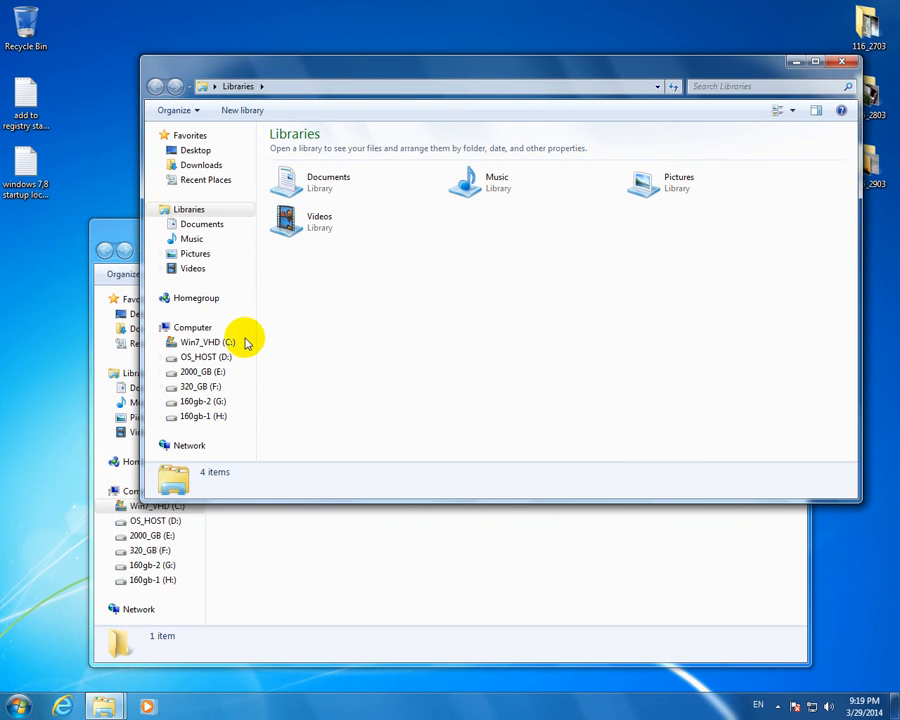
click(204, 342)
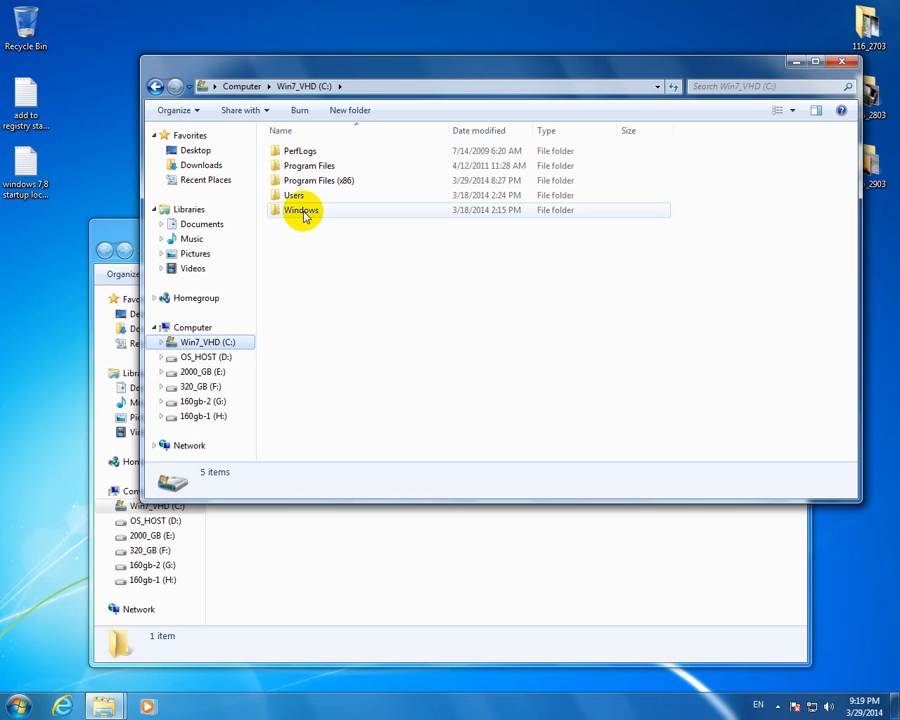
mouse_move(300, 210)
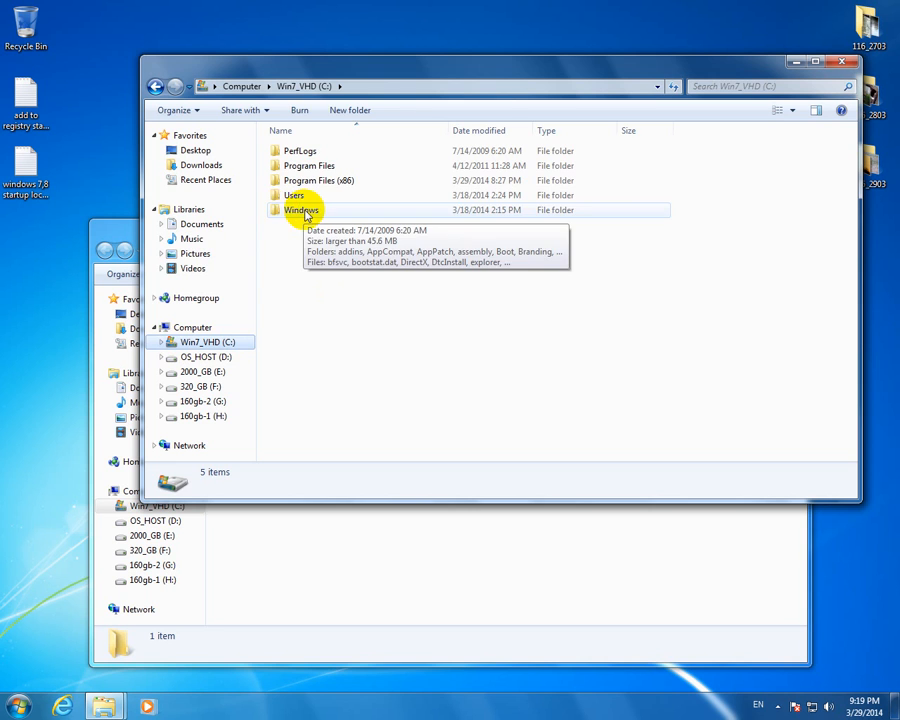
double_click(300, 210)
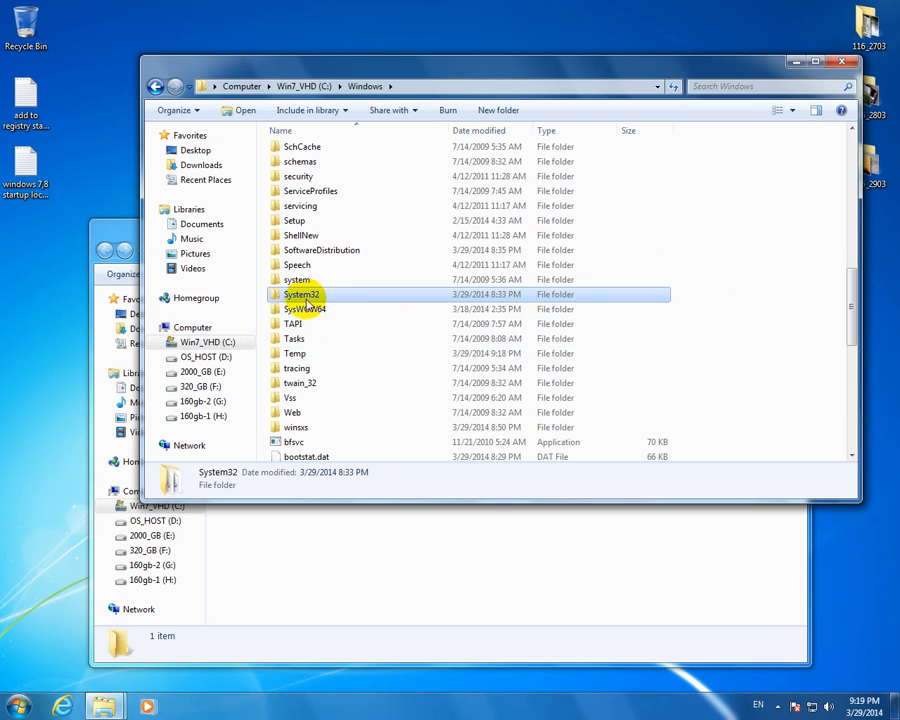
double_click(300, 294)
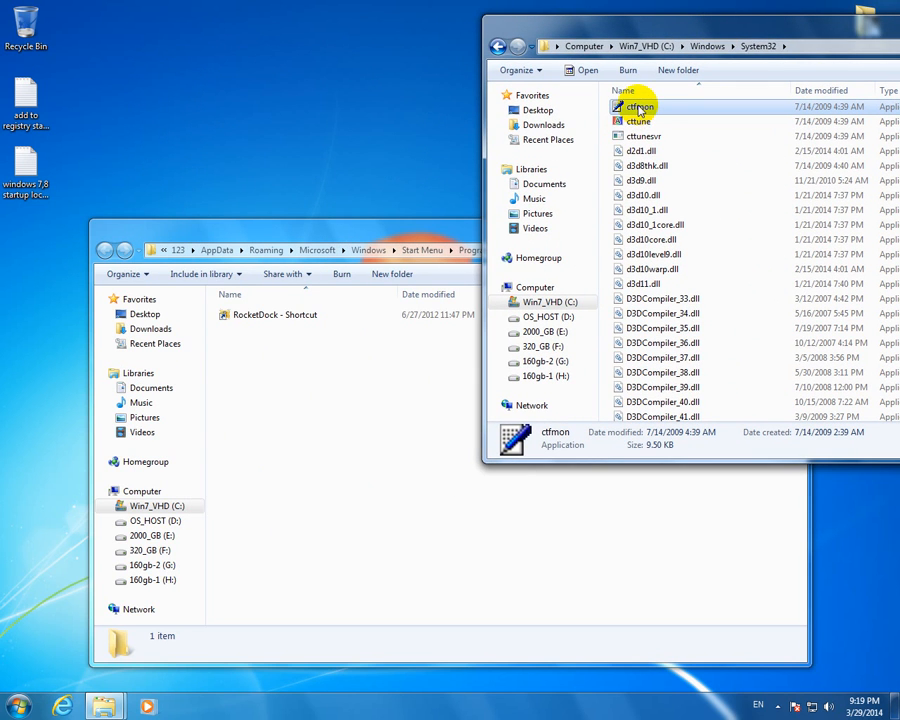
mouse_move(640, 108)
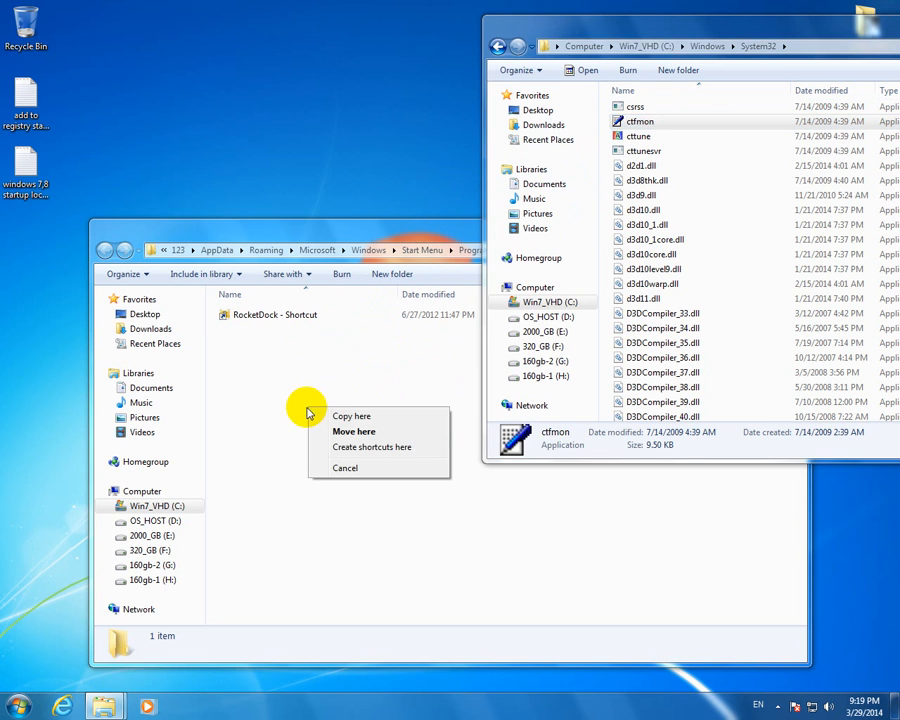
mouse_move(348, 448)
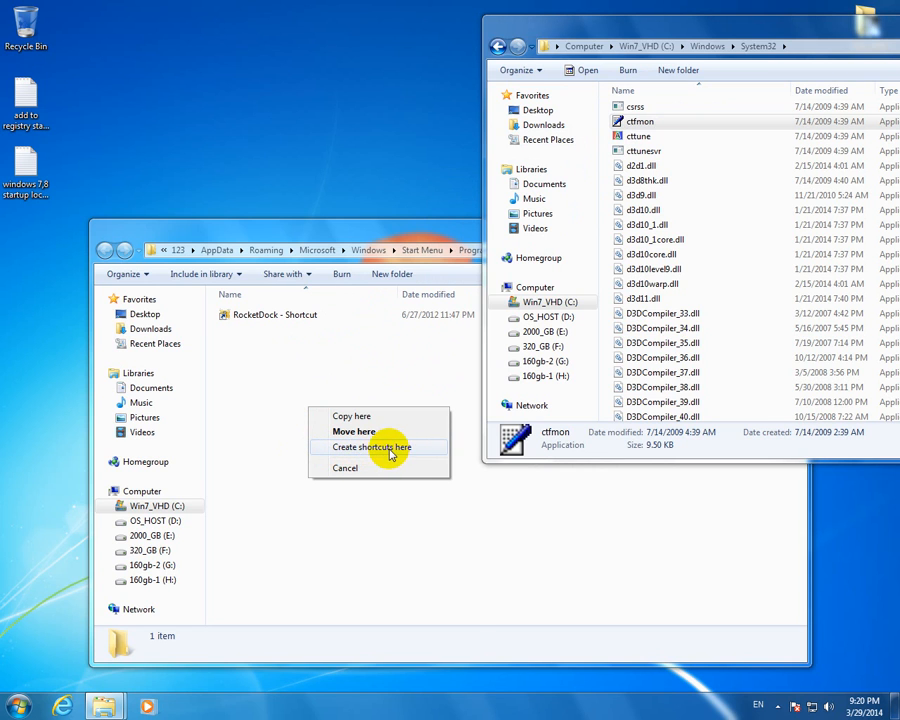
Create the ctfmon shortcut in Startup, close Explorer and show the input languages
click(372, 448)
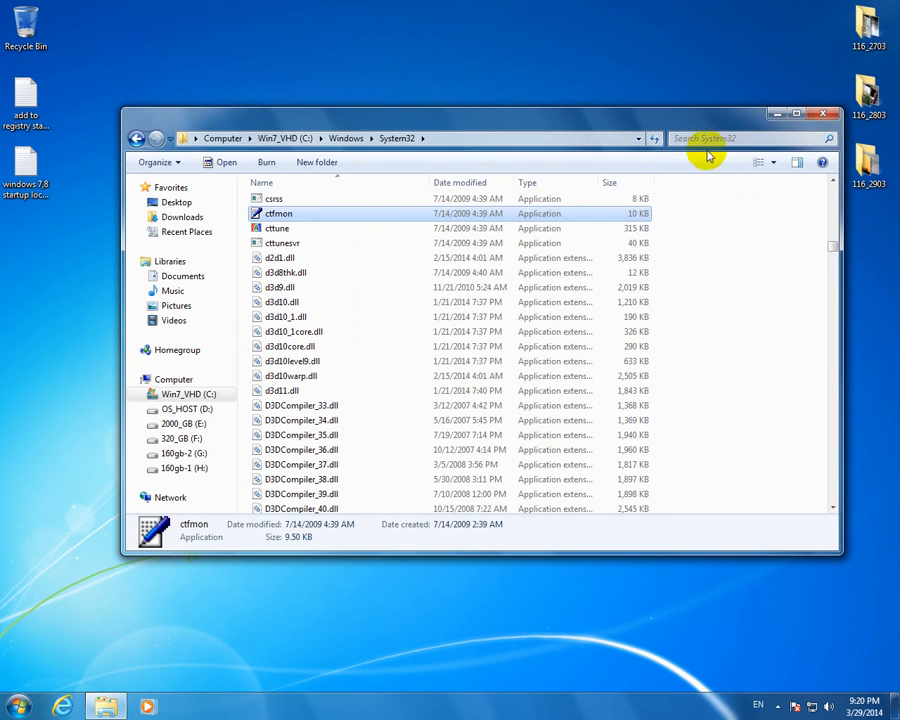
mouse_move(770, 538)
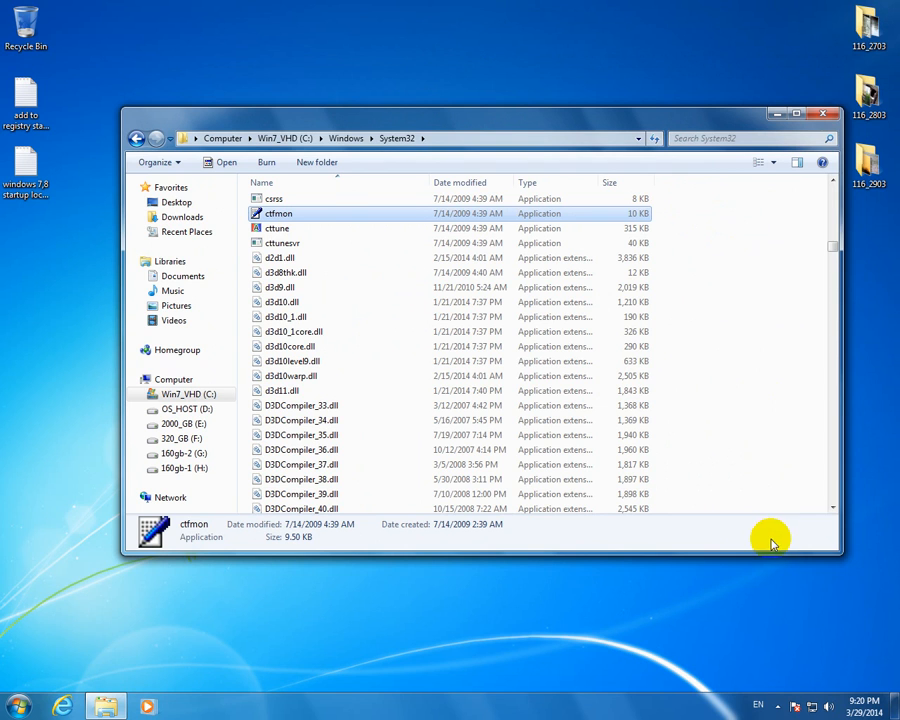
click(824, 112)
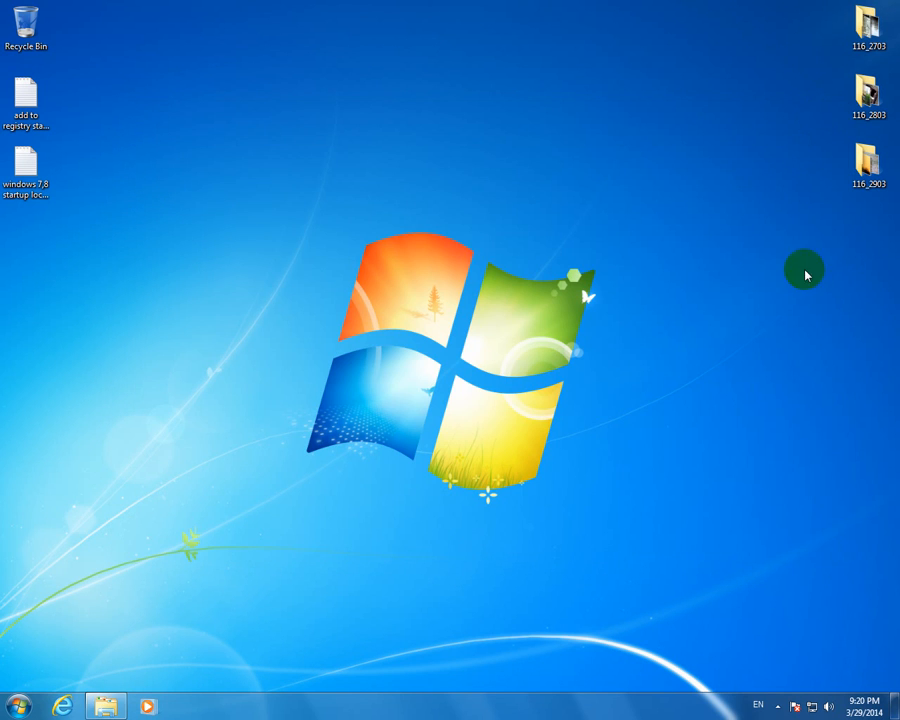
click(760, 706)
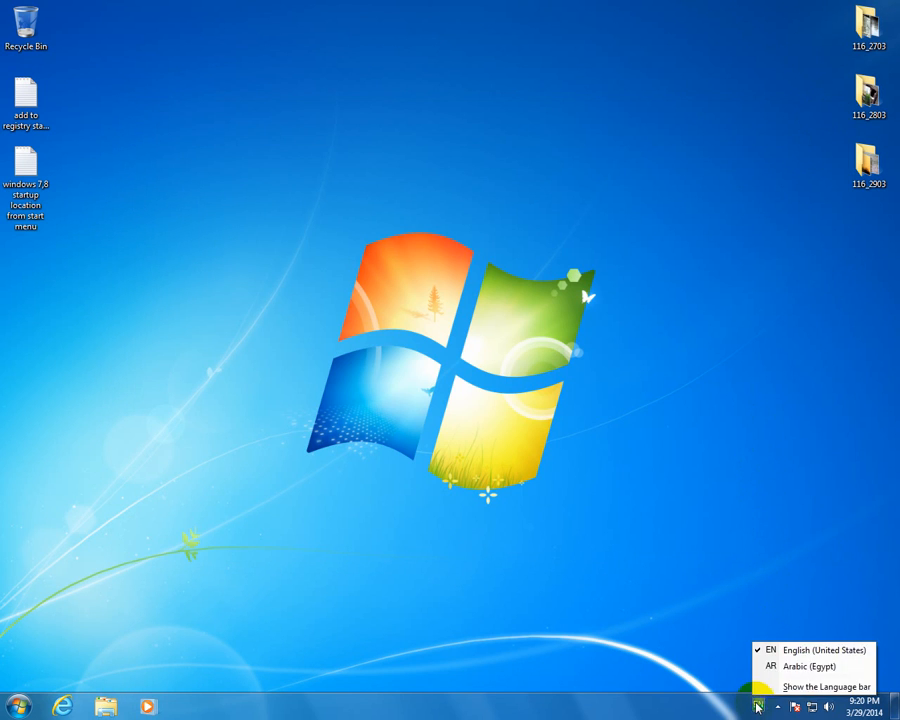